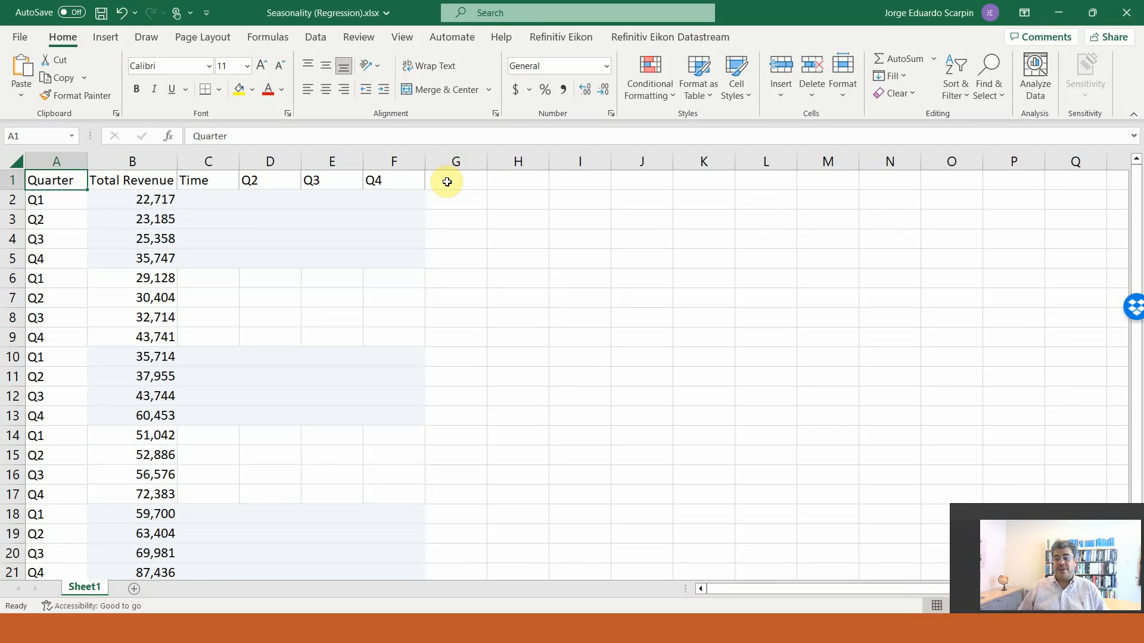
mouse_move(420, 111)
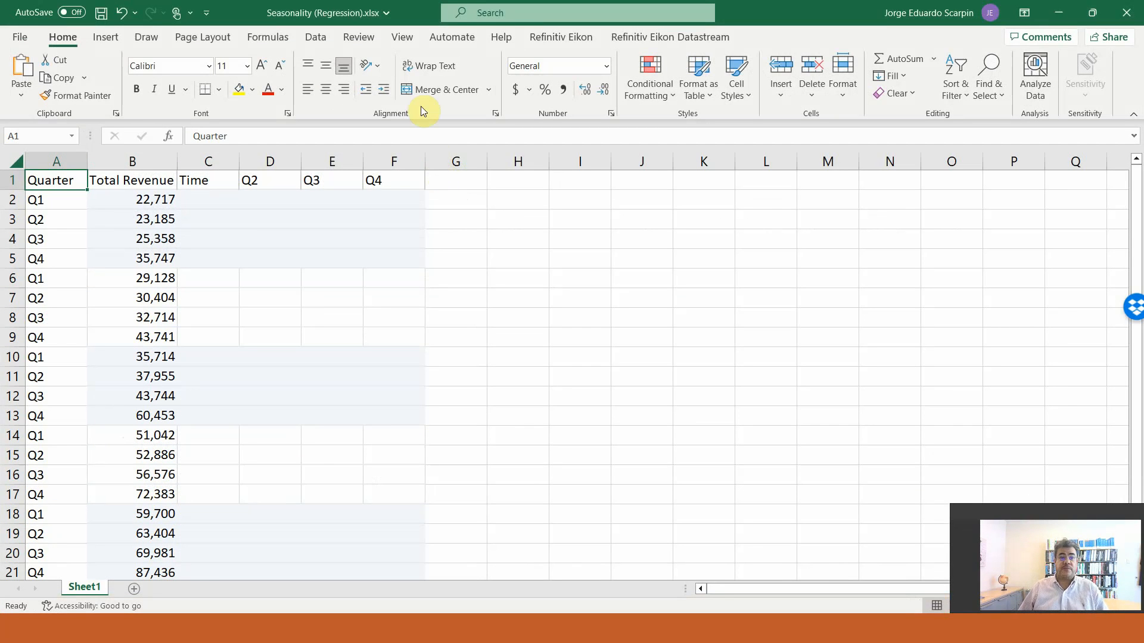
mouse_move(158, 180)
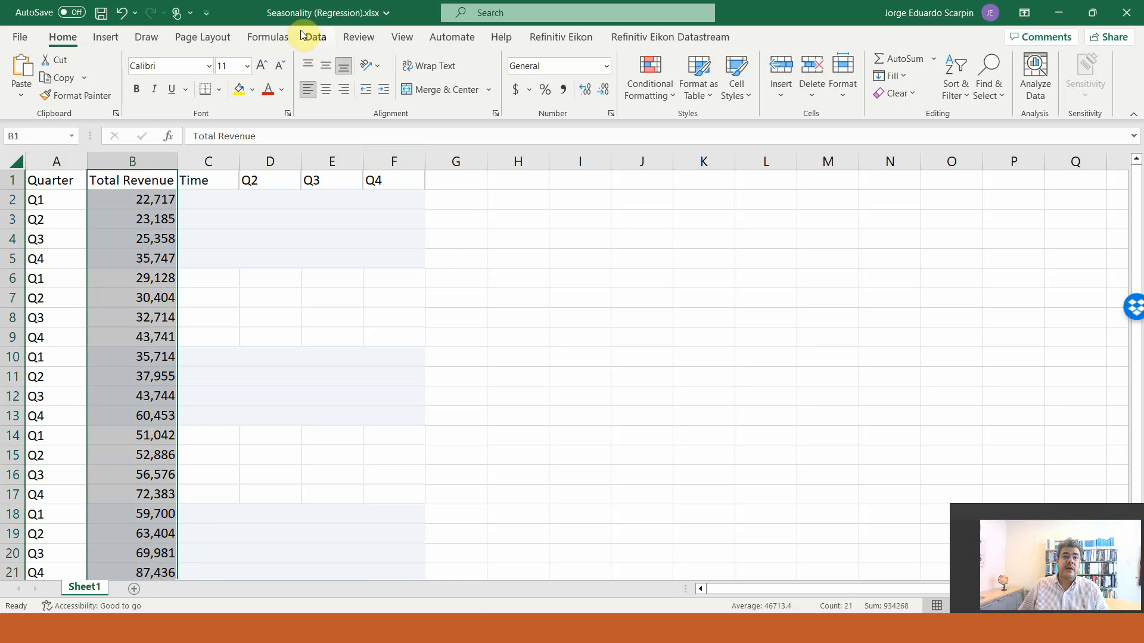
Step: Insert a 2-D line chart of Total Revenue and move it to the right of the table
left_click(315, 36)
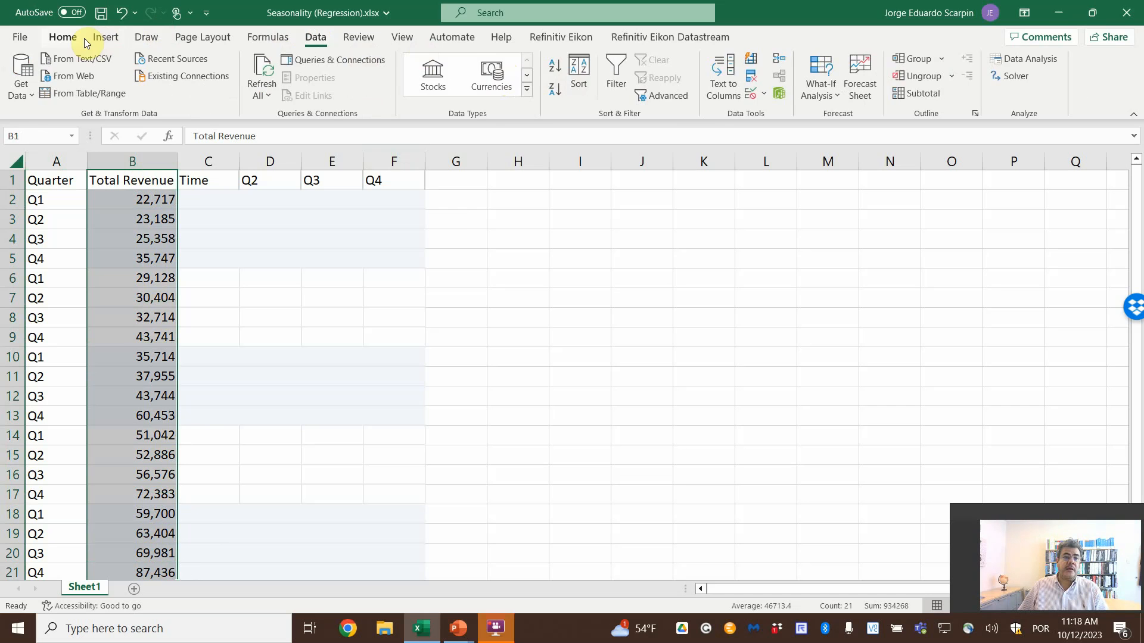
left_click(536, 67)
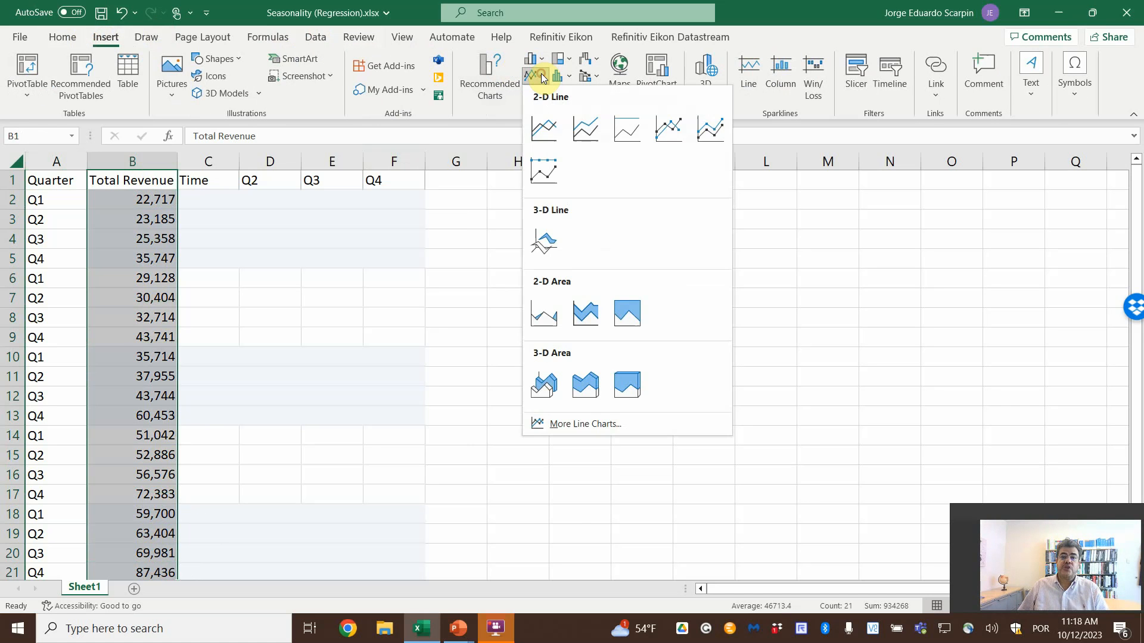
left_click(543, 130)
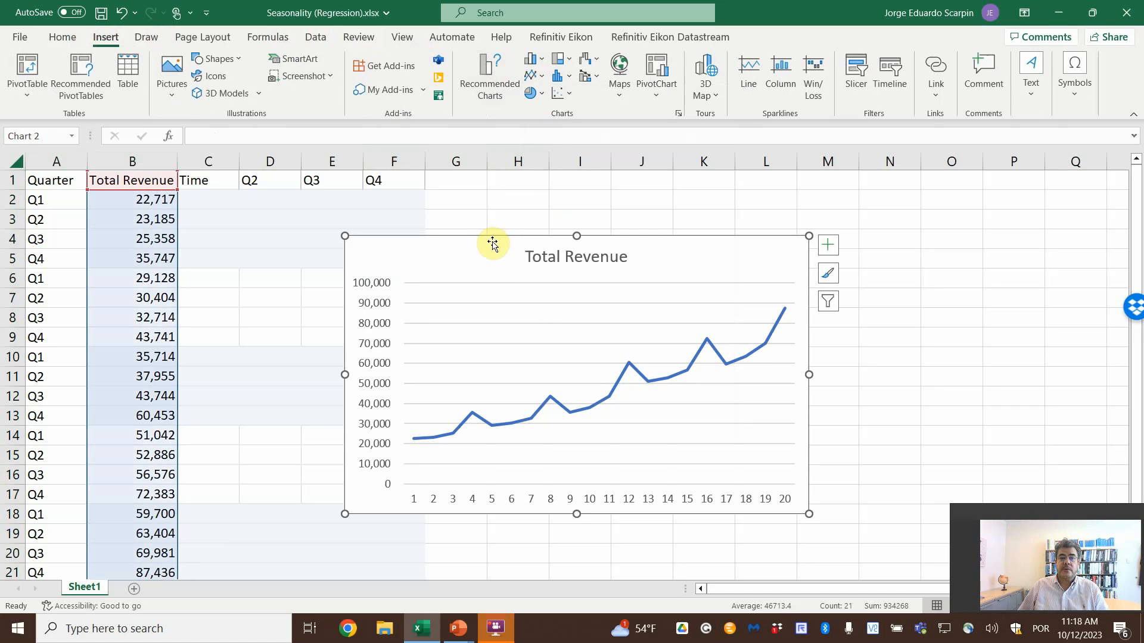
left_click_drag(493, 243, 629, 200)
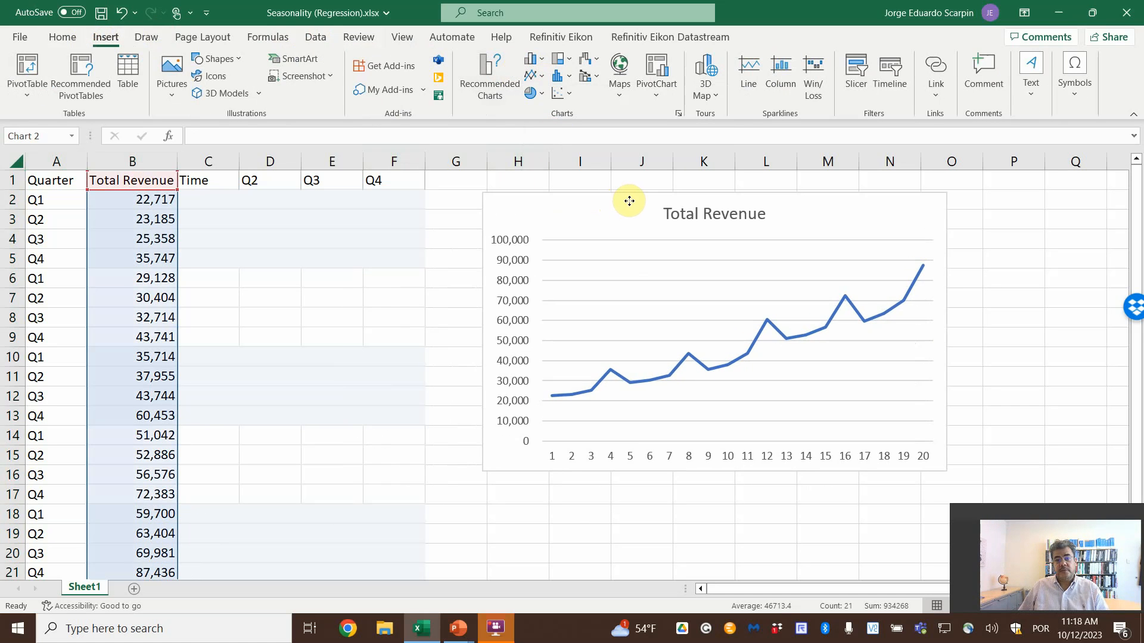
left_click(627, 200)
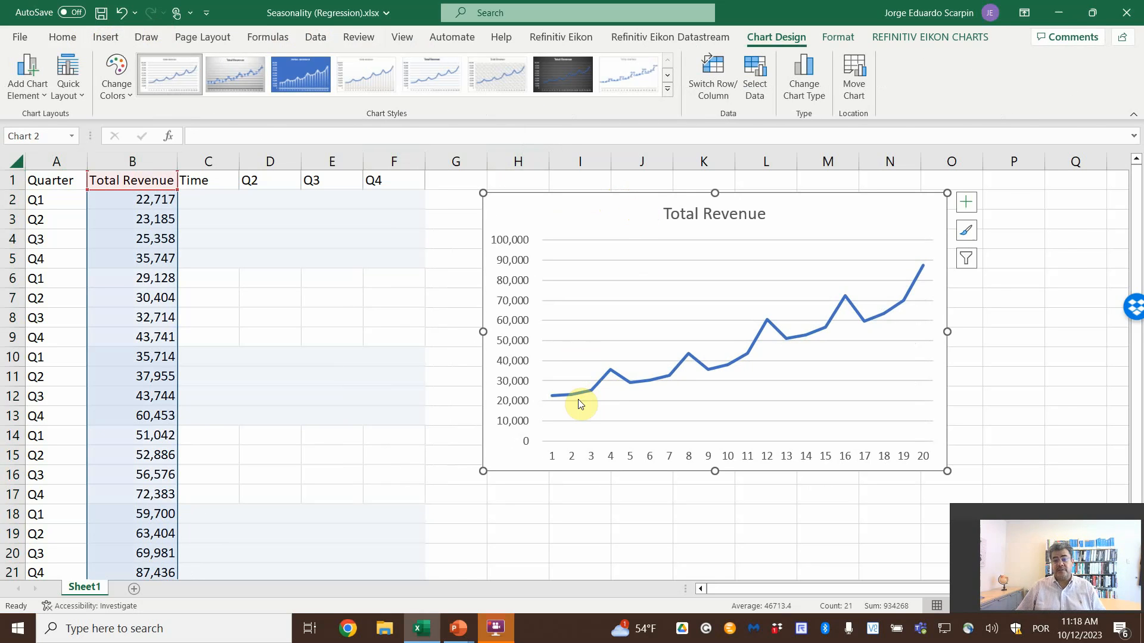
mouse_move(893, 310)
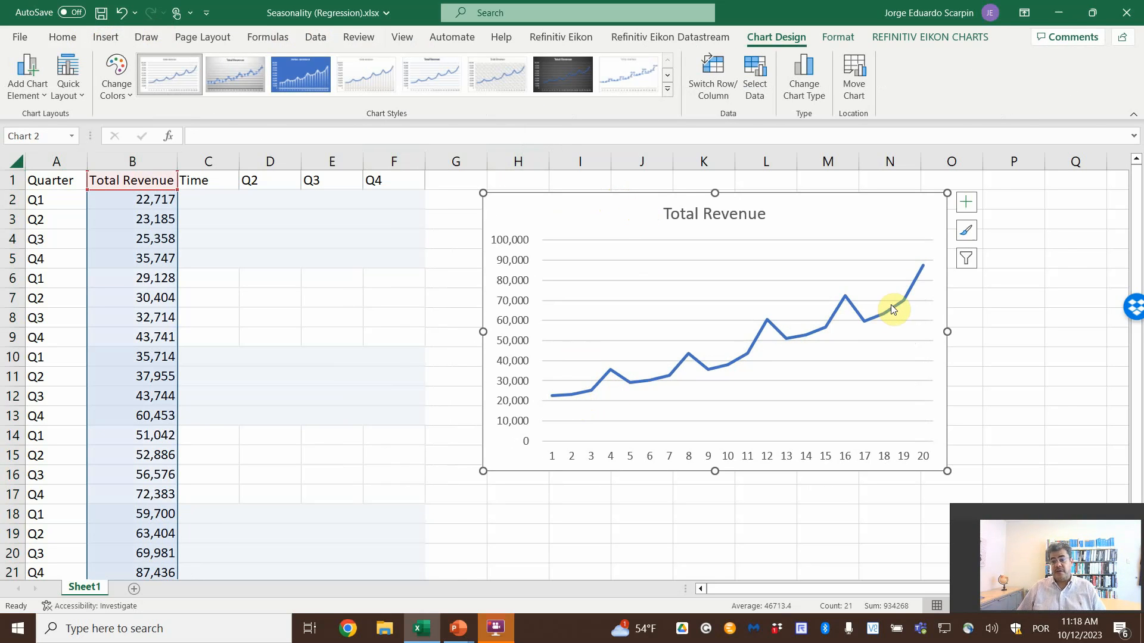
mouse_move(622, 370)
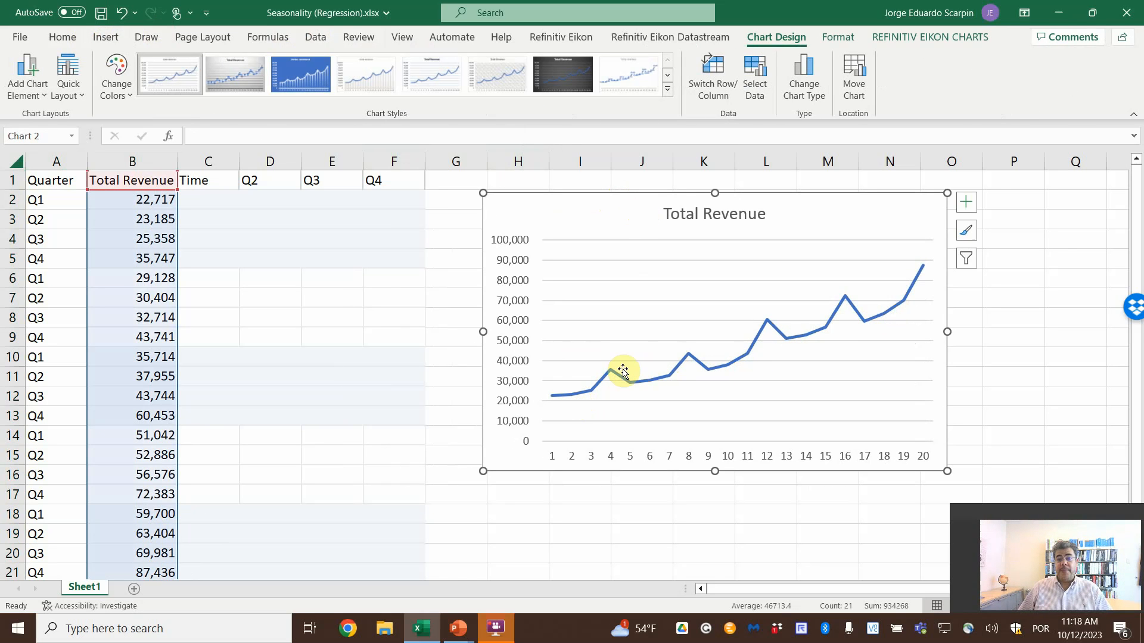
mouse_move(828, 310)
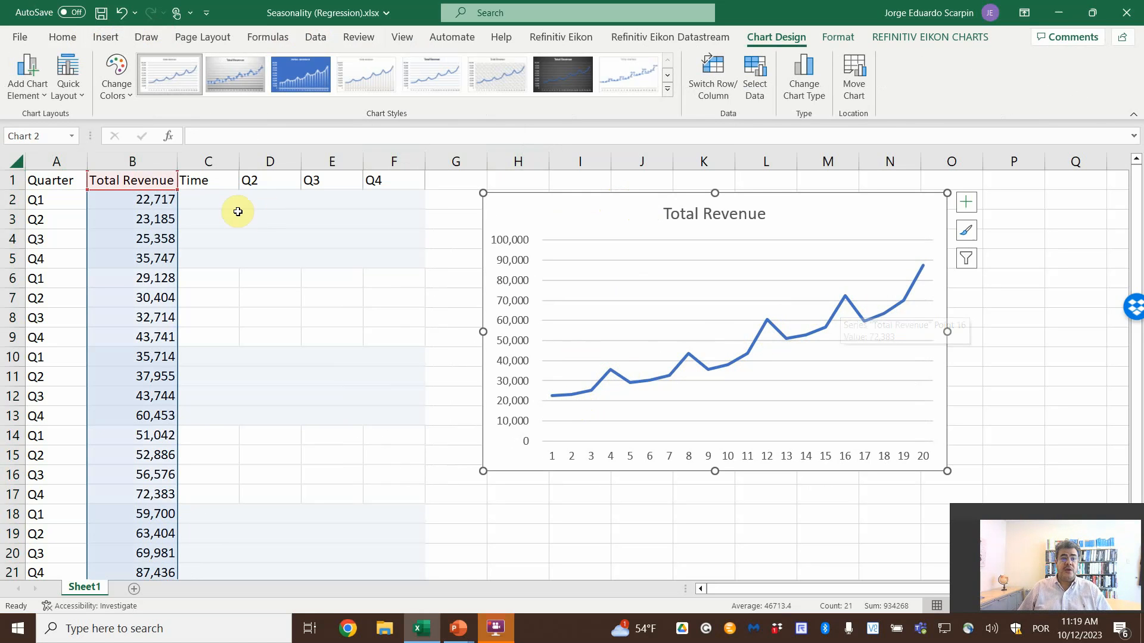
Step: Enter 1 in C2 and the formula =+C2+1 in C3, copied down to number periods 1–20
left_click(208, 199)
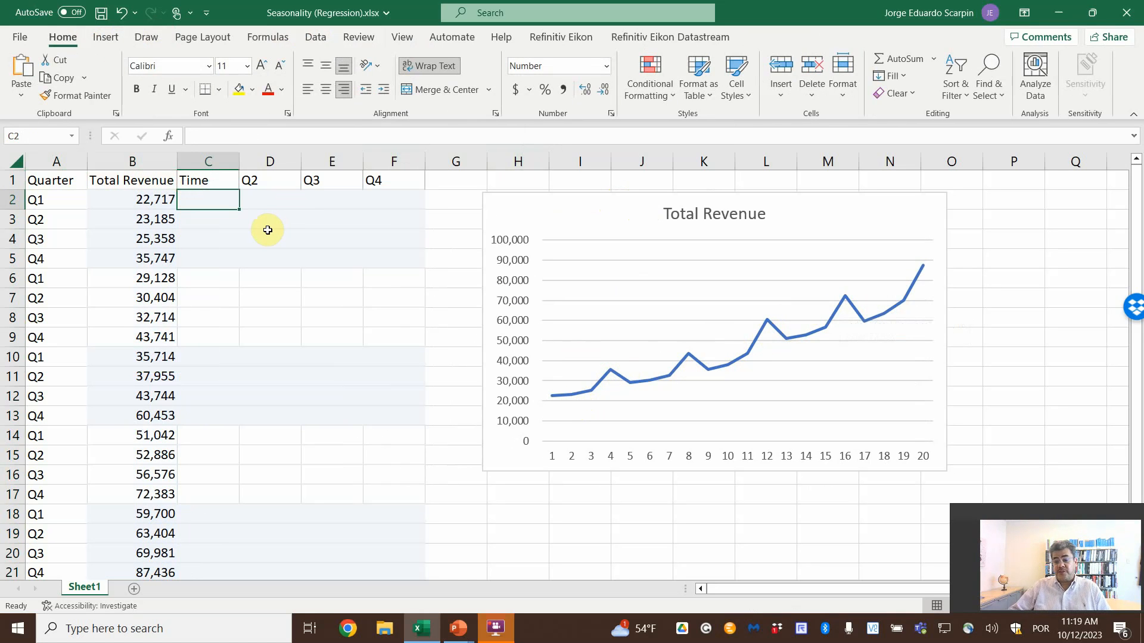
type("1")
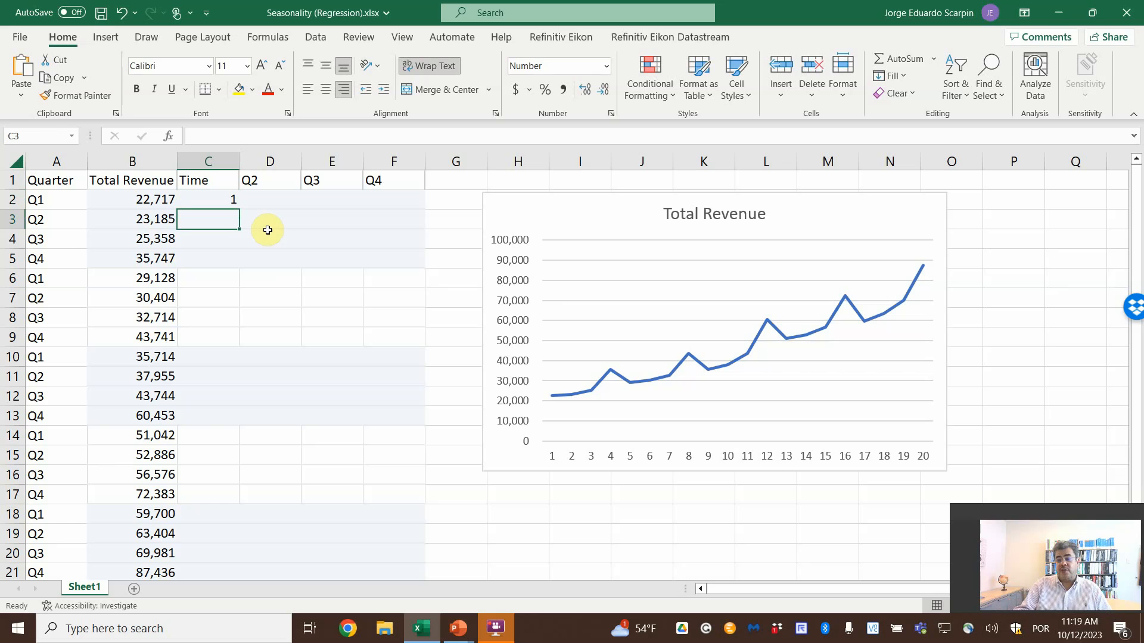
type("+C2+")
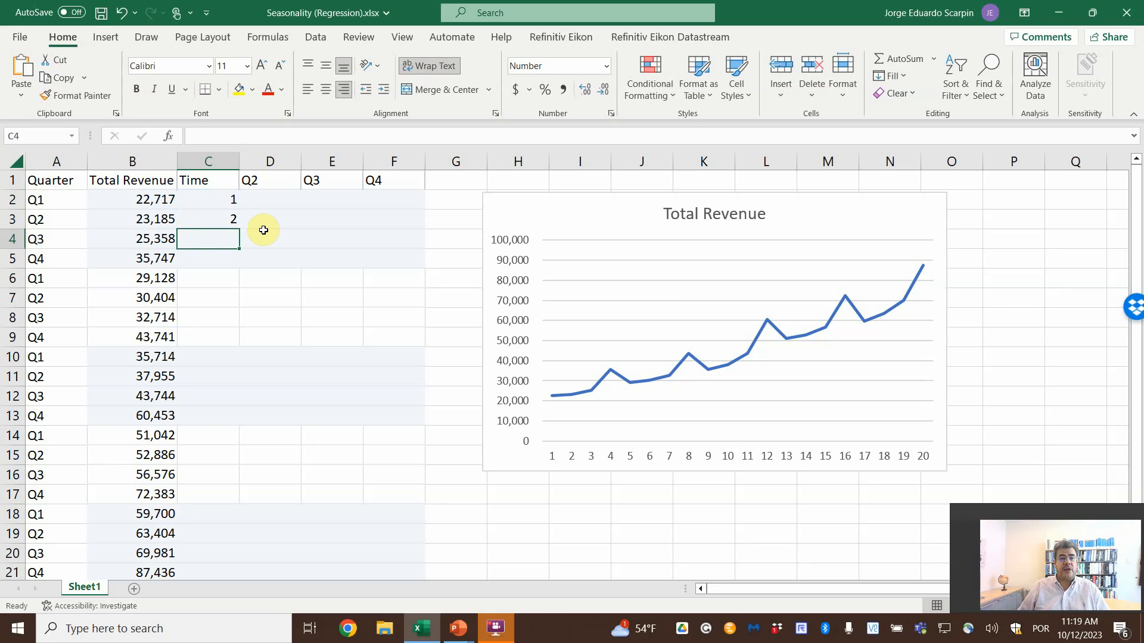
left_click(208, 218)
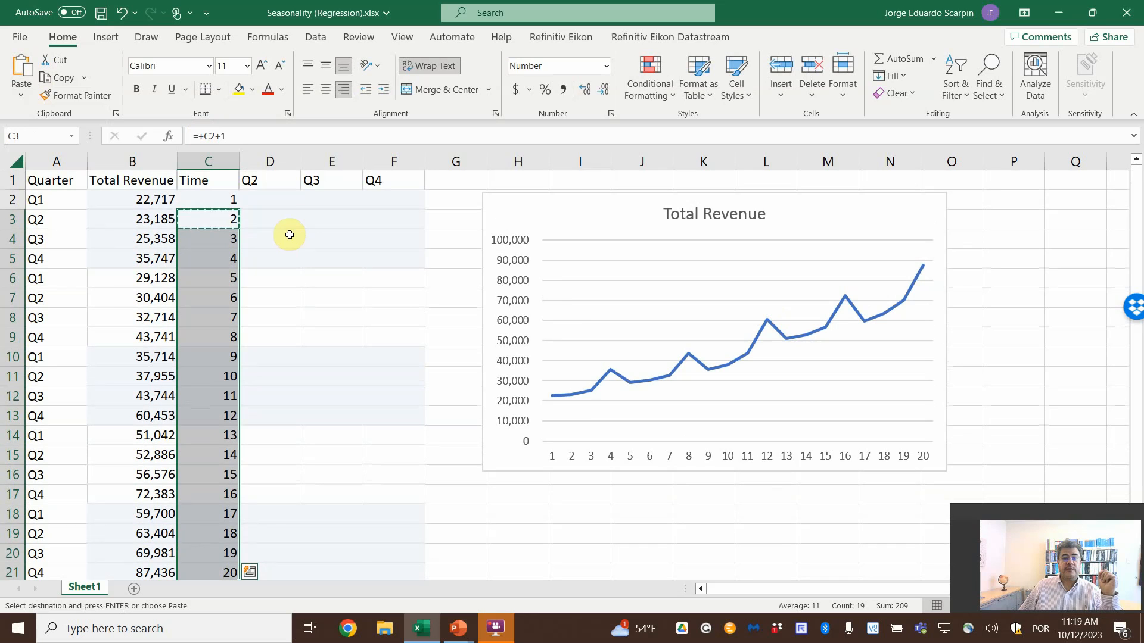
mouse_move(605, 380)
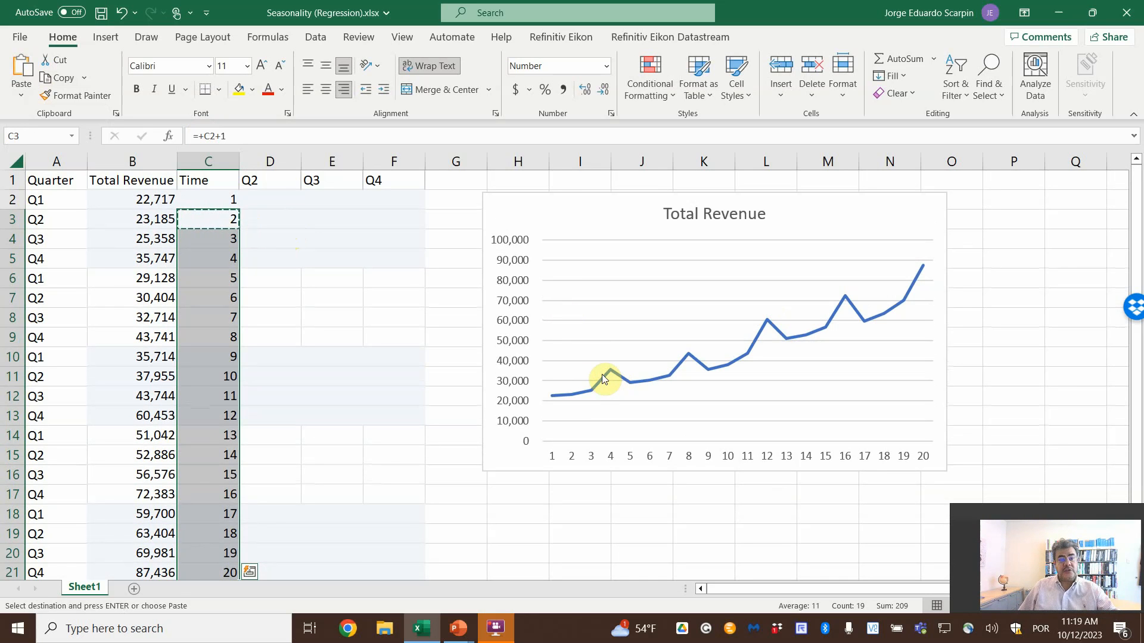
mouse_move(610, 371)
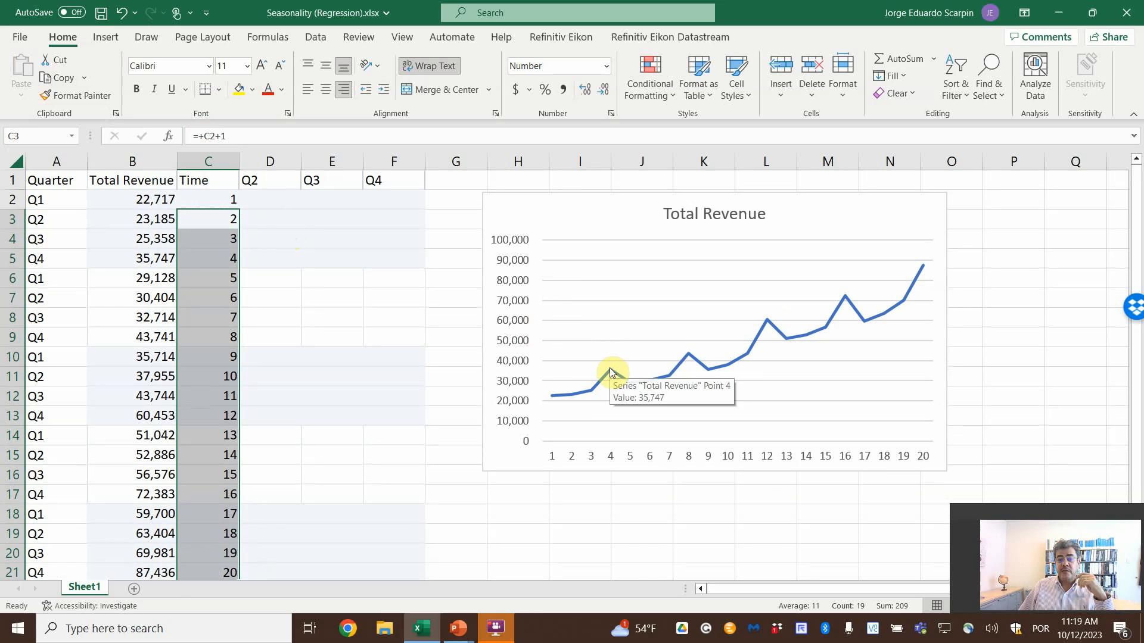
mouse_move(747, 337)
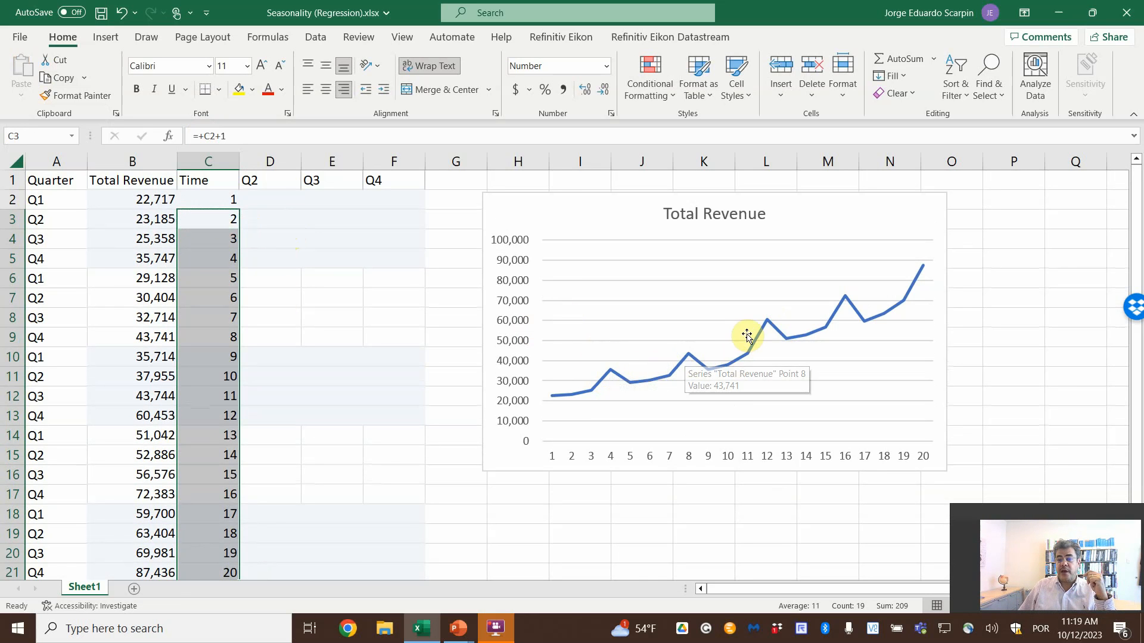
mouse_move(846, 303)
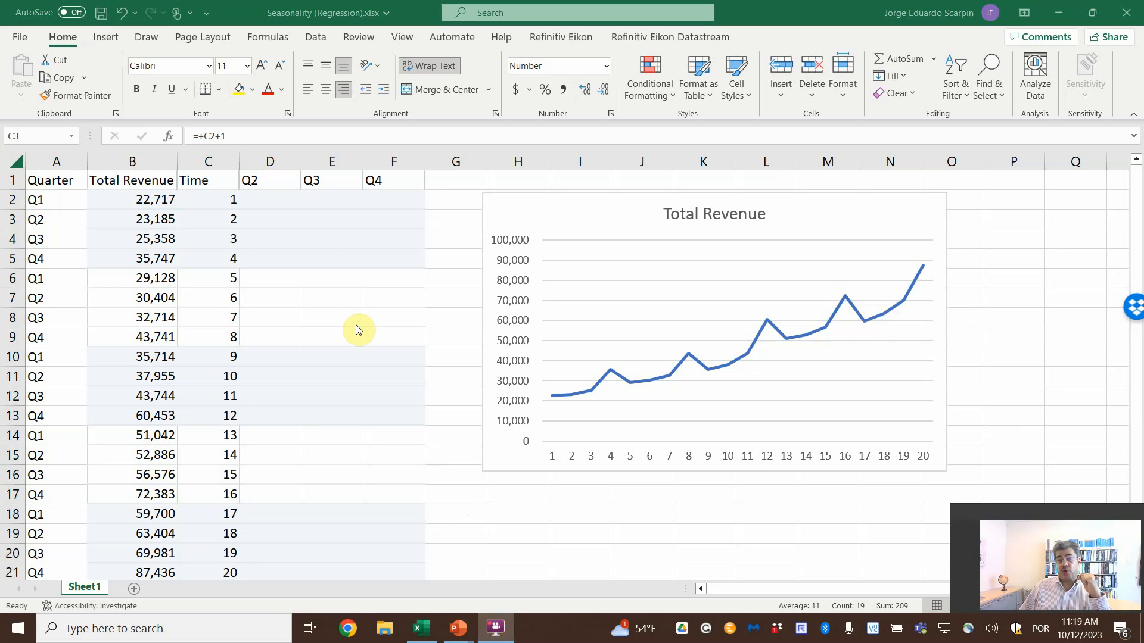
Step: Enter 0/1 dummy values in D2:F5 flagging each first-year quarter in Q2, Q3 or Q4
left_click(269, 199)
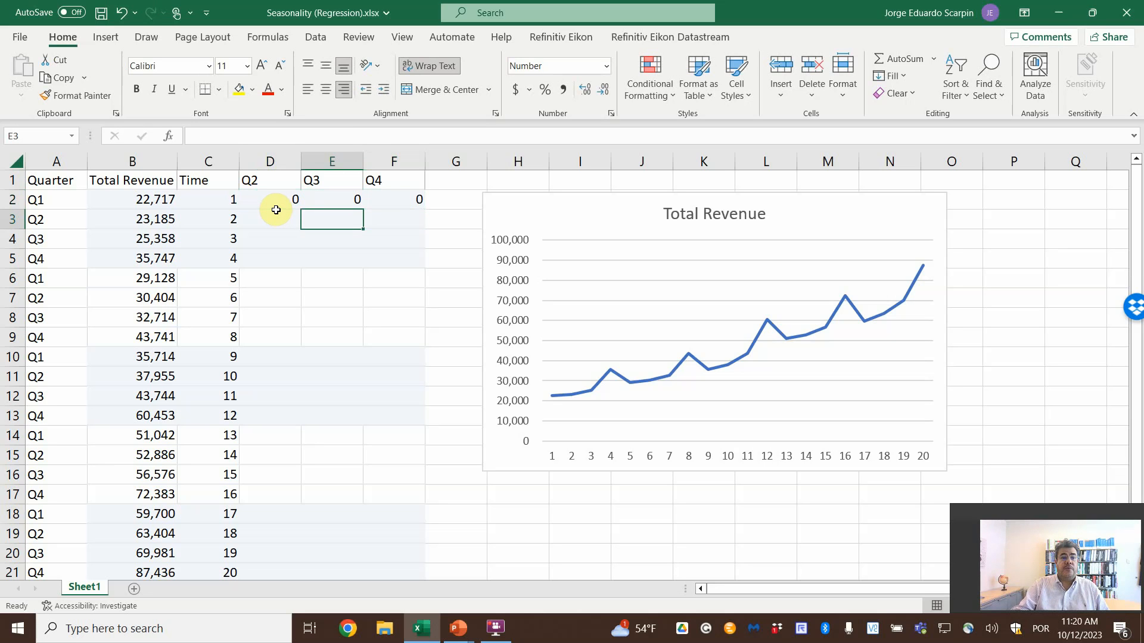
left_click(270, 218)
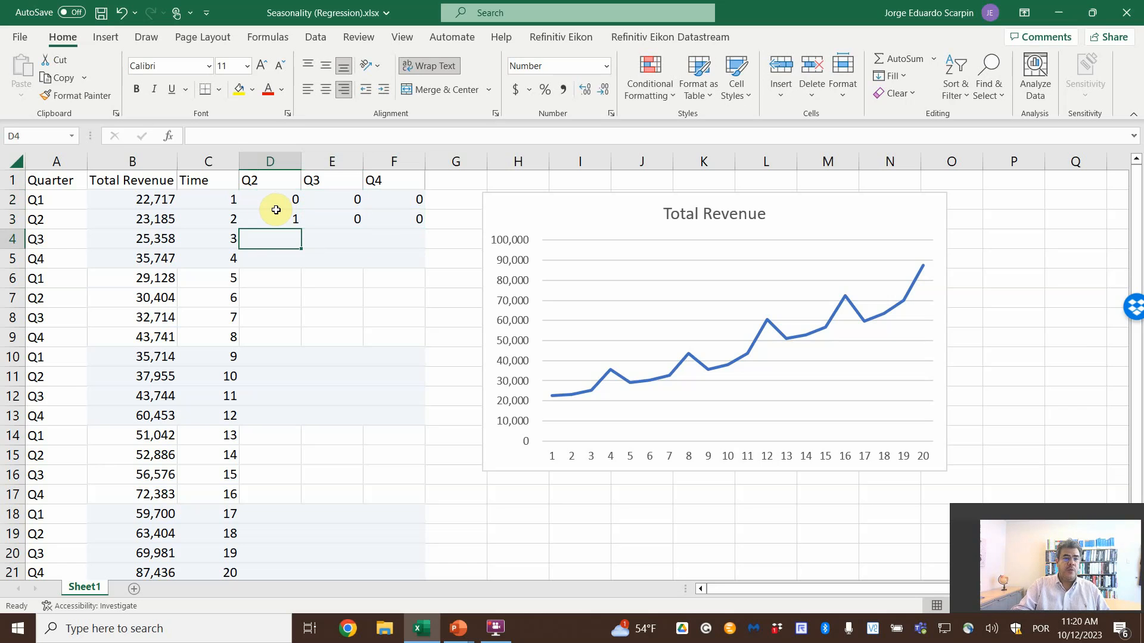
type("1")
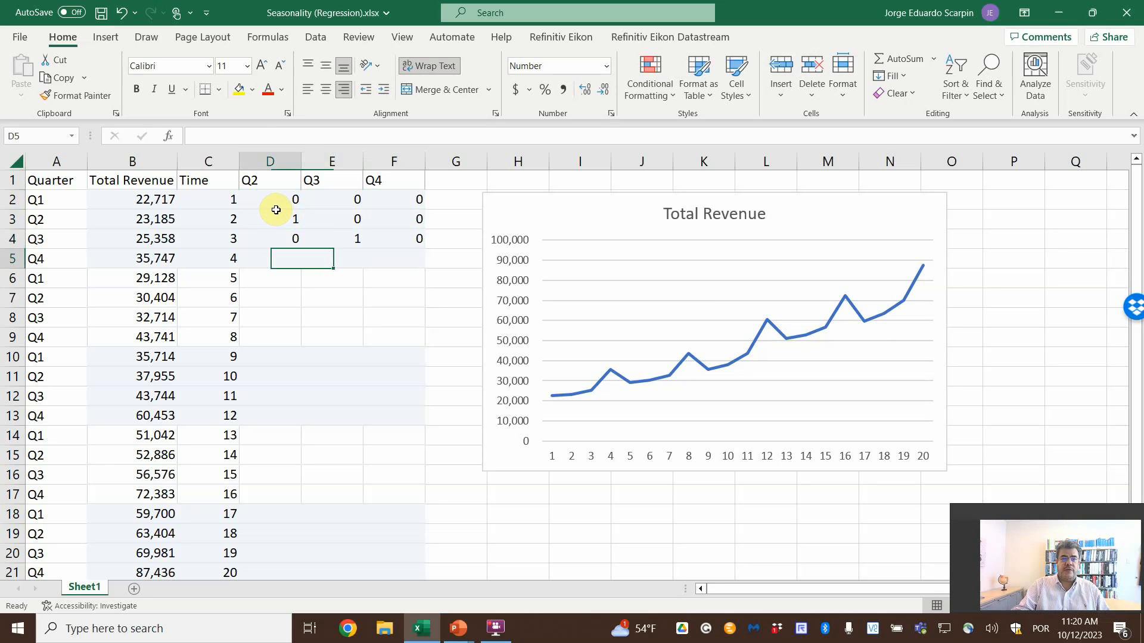
type("0")
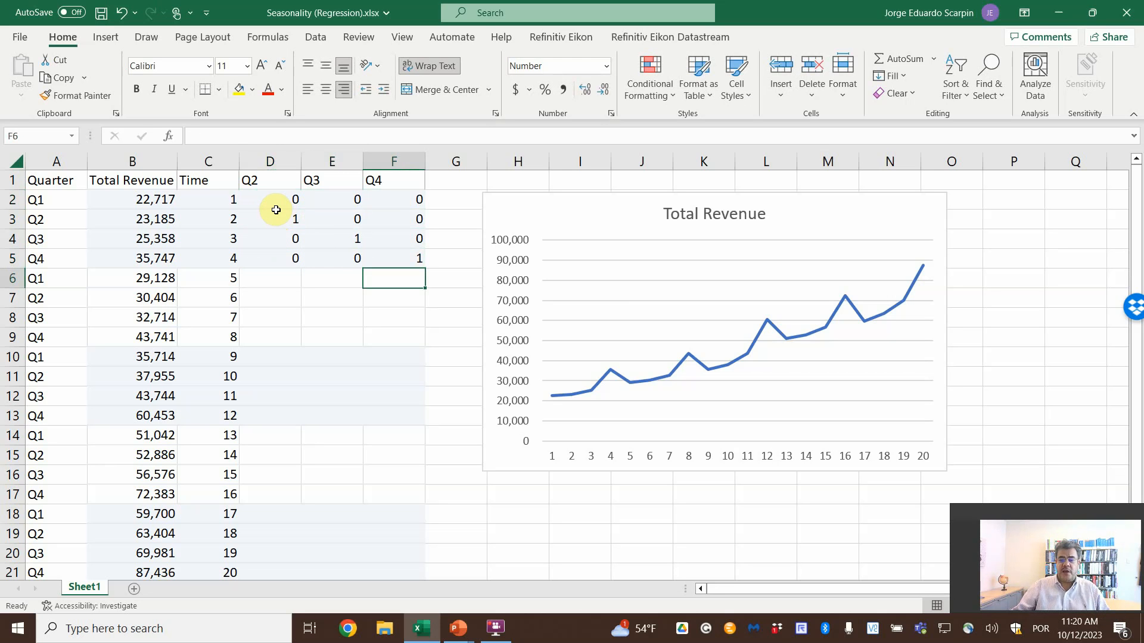
Step: Copy the D2:F5 dummy pattern down through D6:F21 for all 20 quarters
left_click_drag(270, 199, 419, 238)
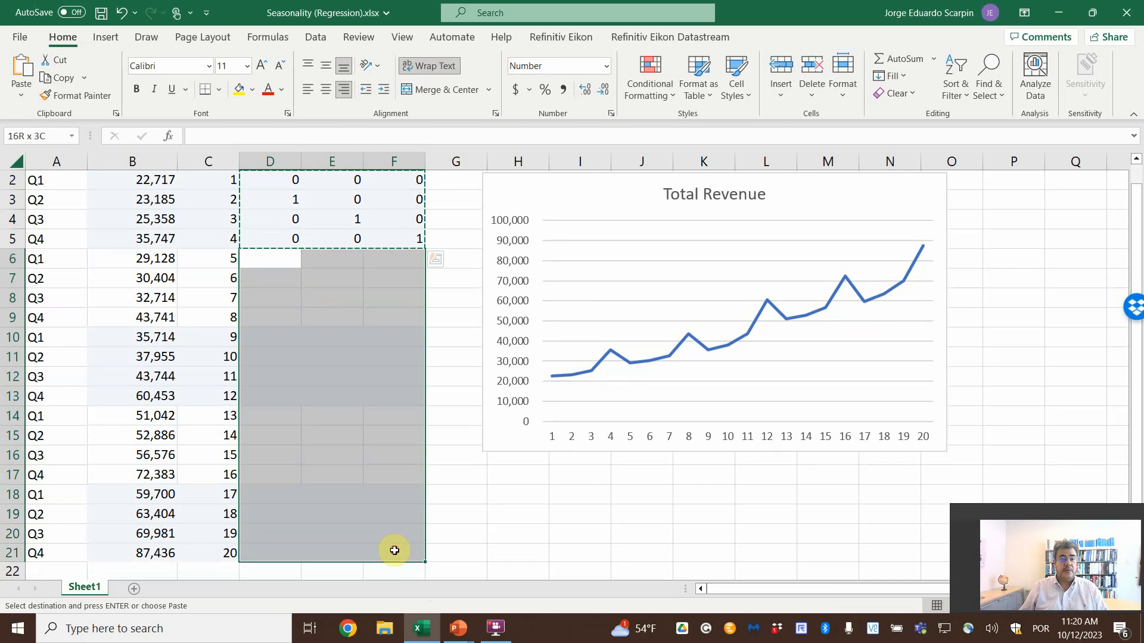
left_click(20, 69)
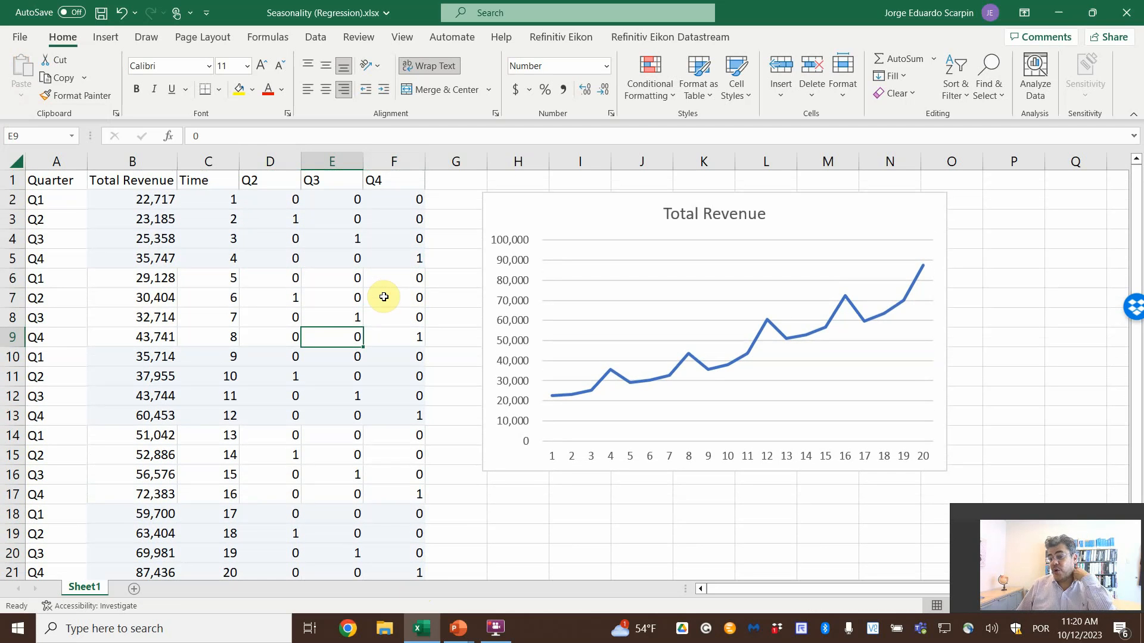
mouse_move(405, 26)
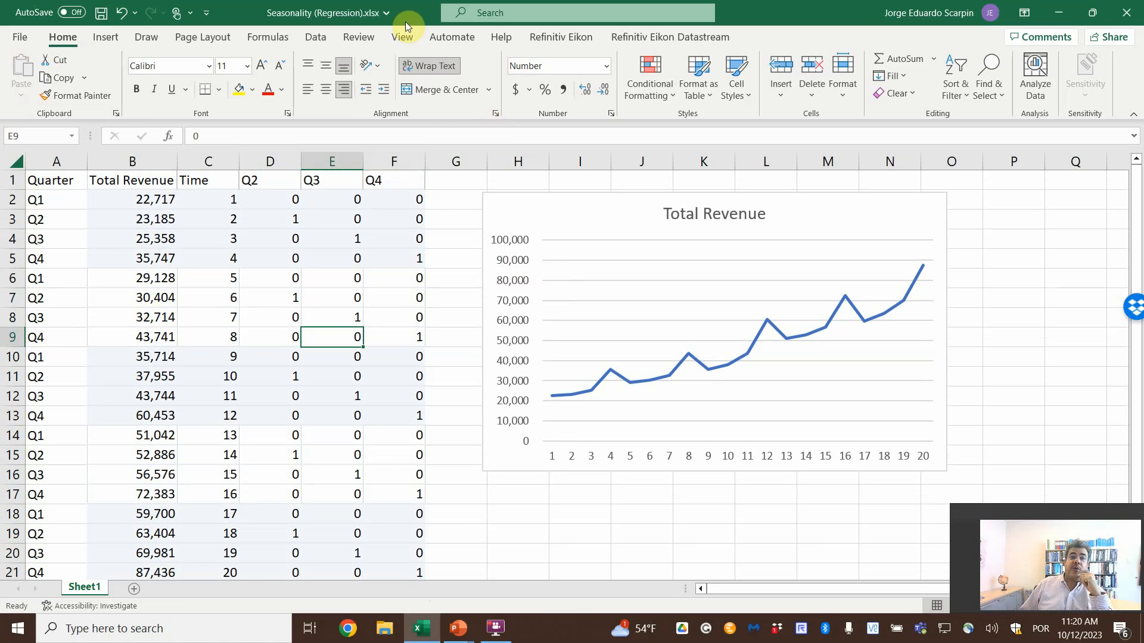
Step: Run Data Analysis Regression with Y range B1:B21, X range C1:F21, labels, output to new sheet Regression
left_click(315, 36)
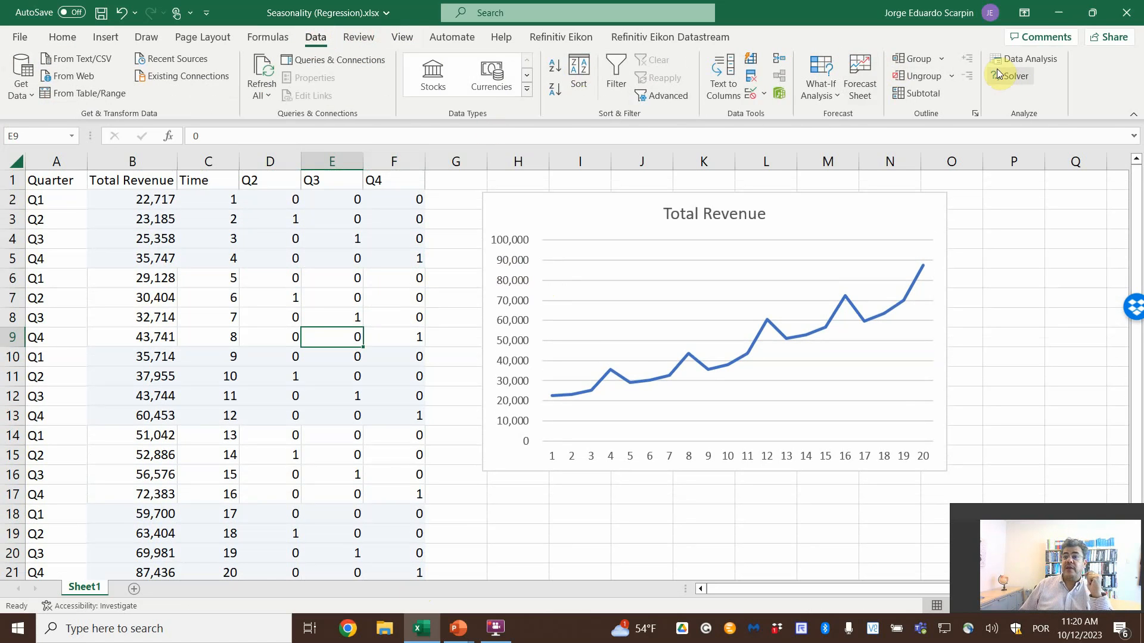
left_click(1030, 58)
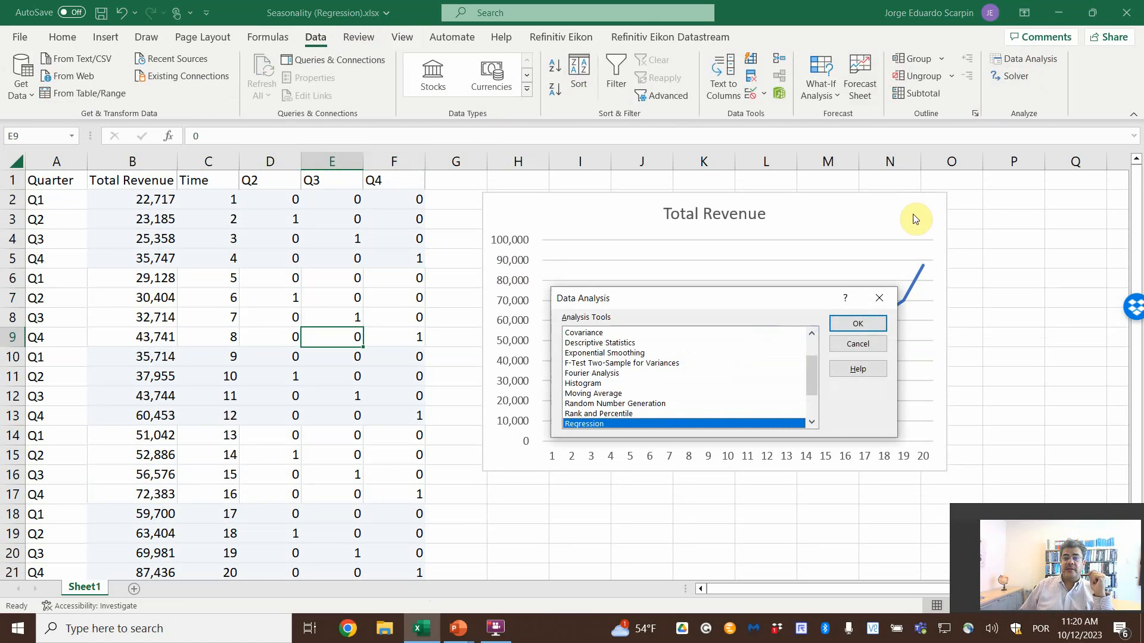
left_click(858, 323)
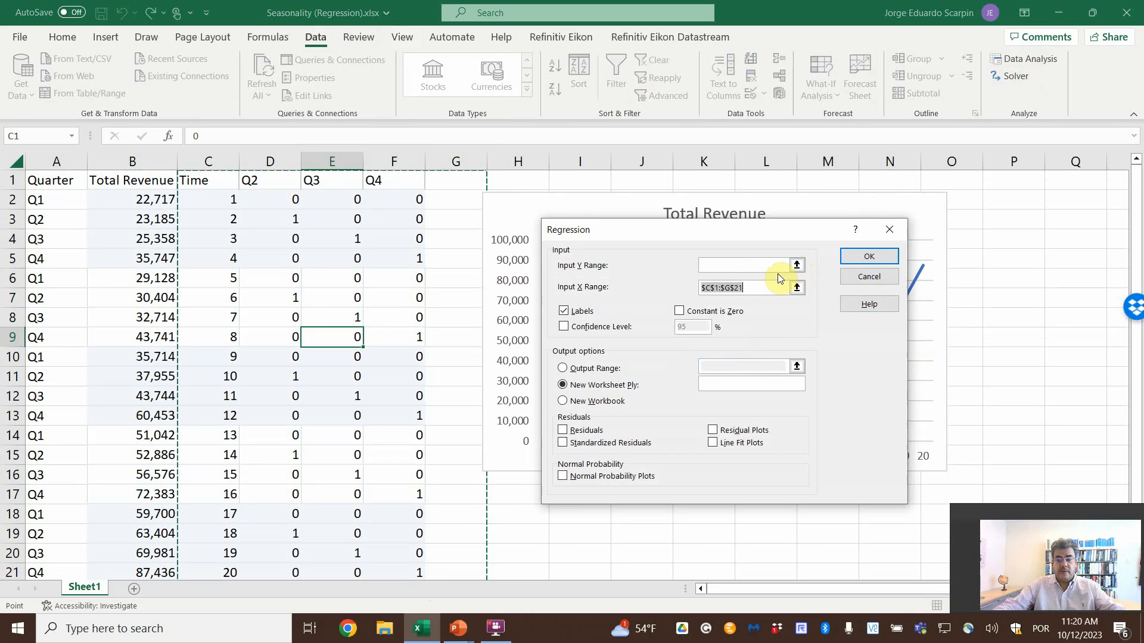
left_click(741, 287)
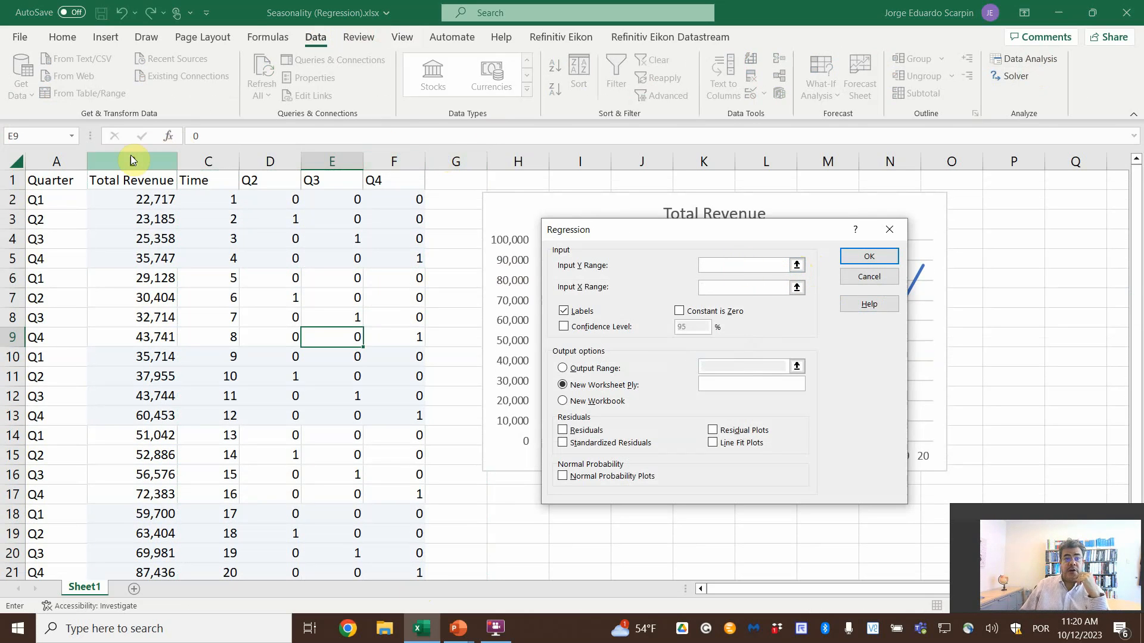
left_click_drag(131, 161, 131, 573)
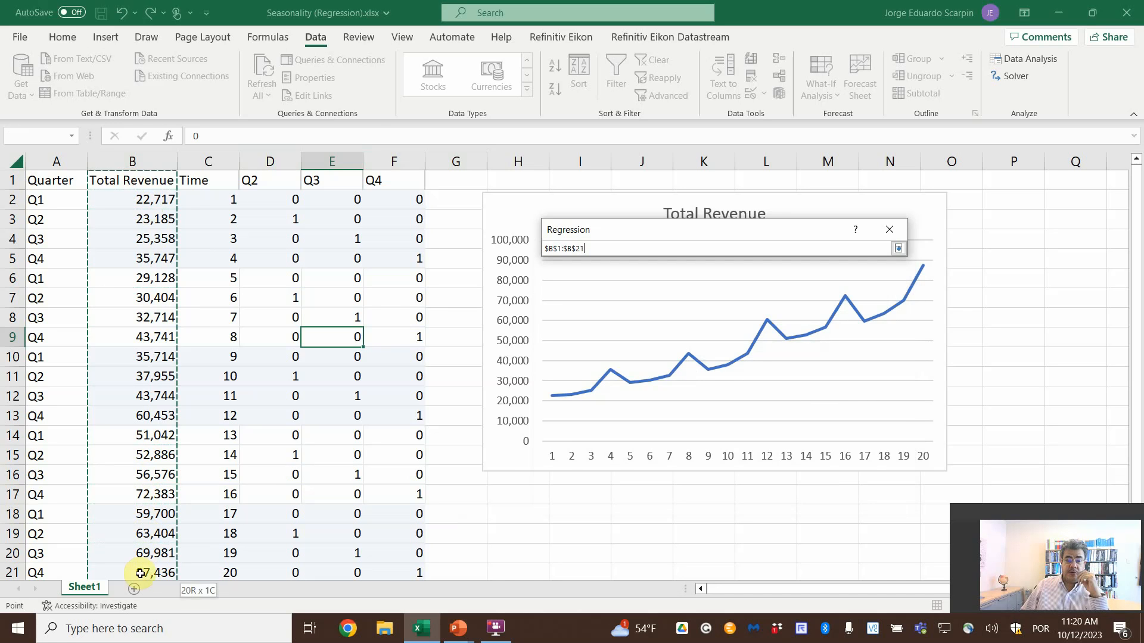
left_click(898, 248)
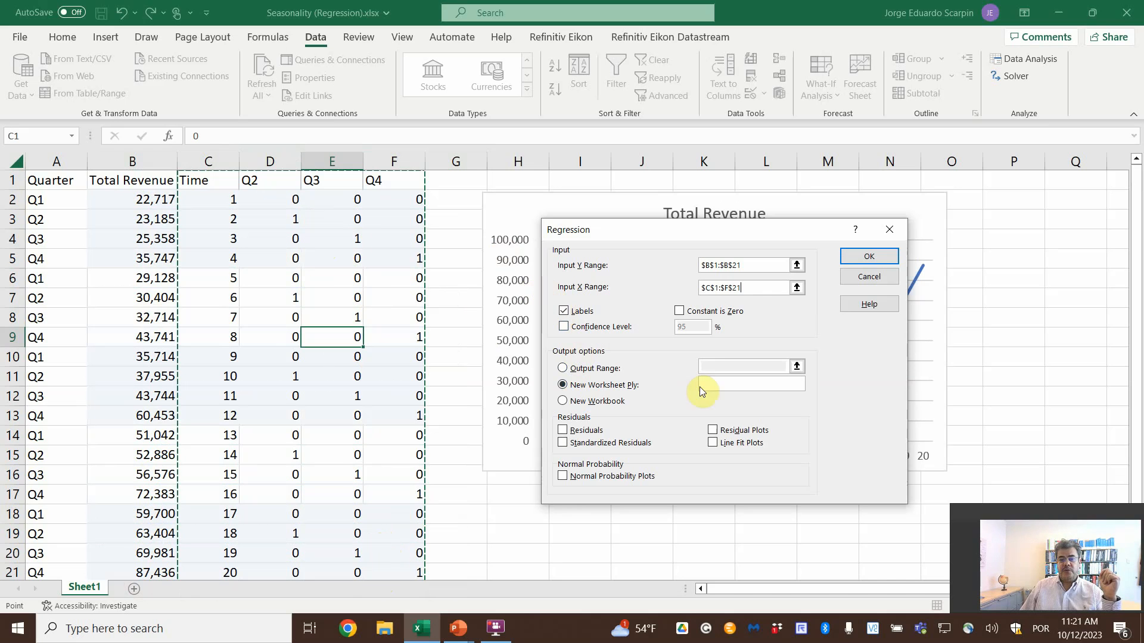
type("Regression")
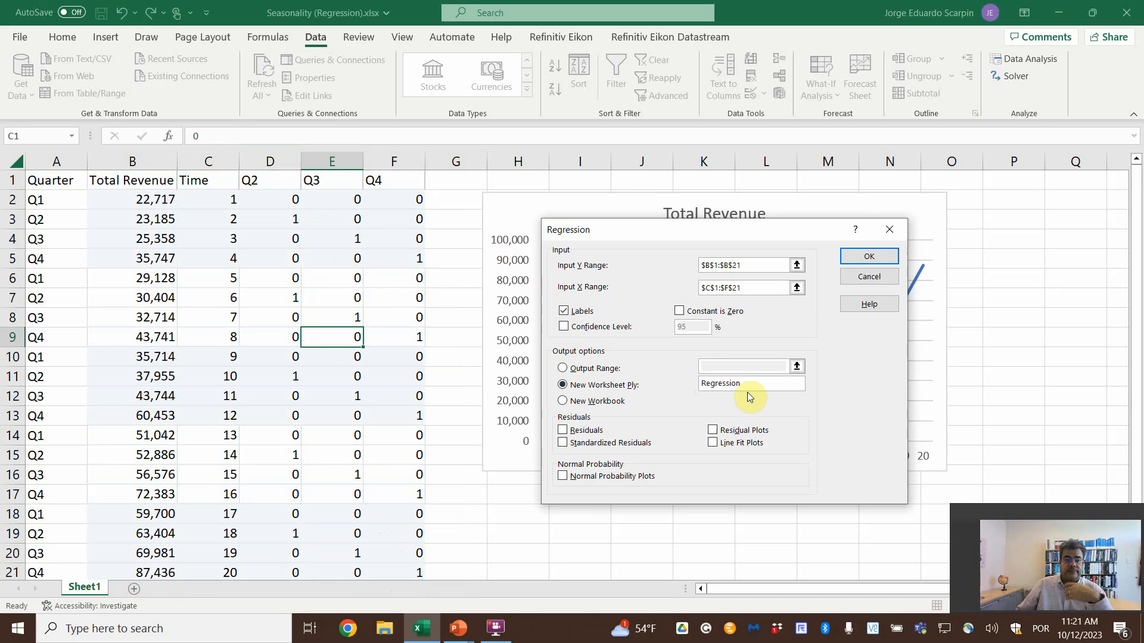
left_click(868, 256)
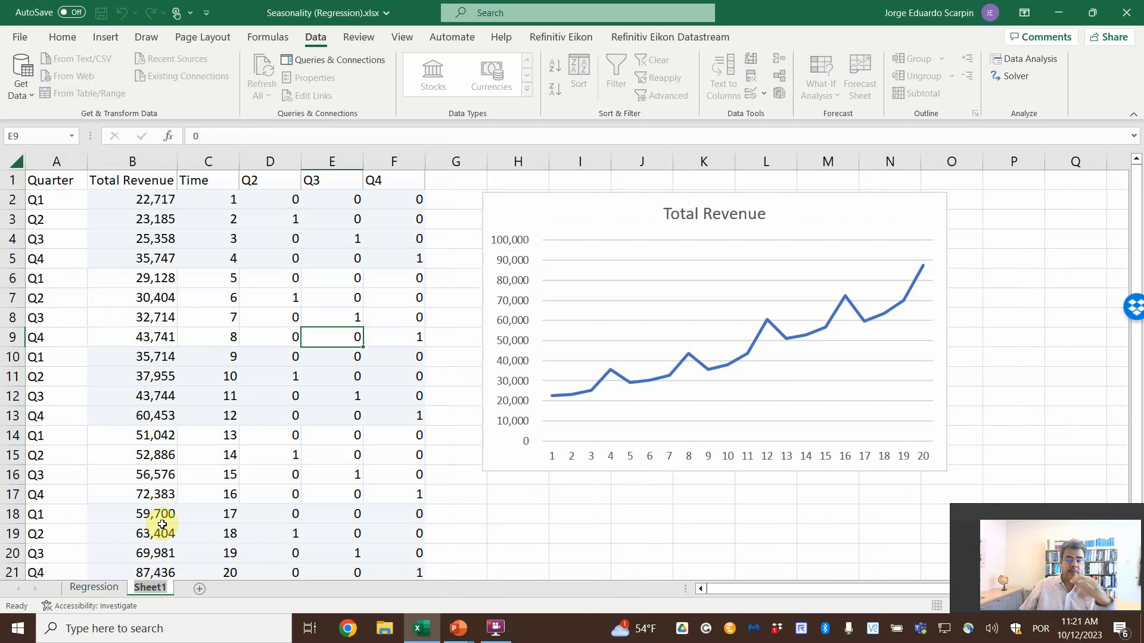
Step: Rename Sheet1 to Data and view the Regression sheet's R Square of 0.976
left_click(150, 587)
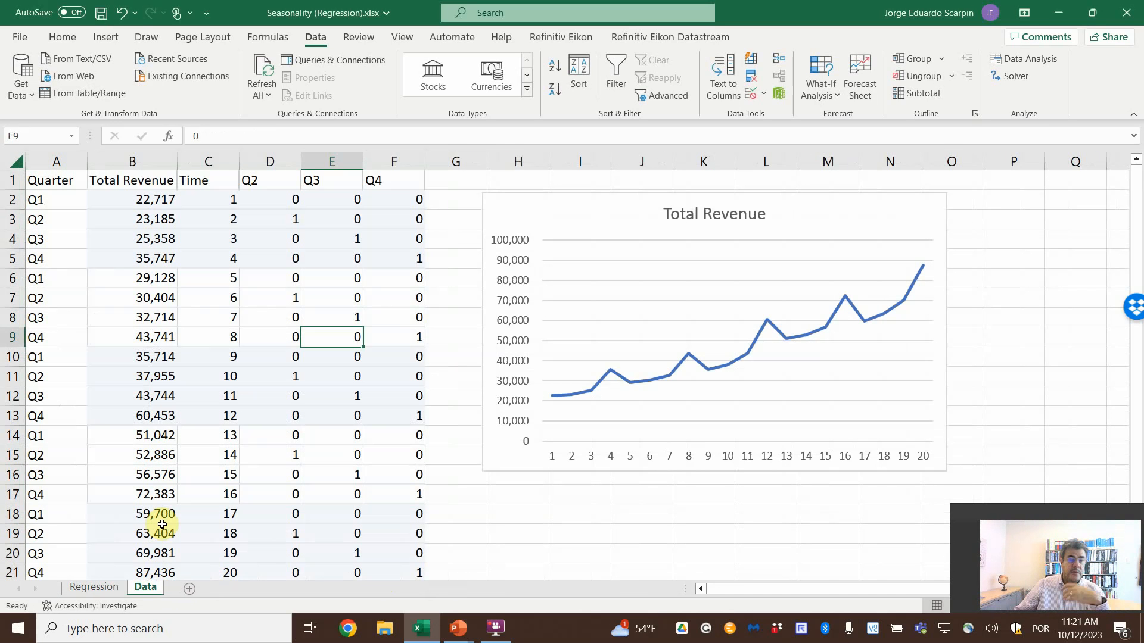
left_click(93, 586)
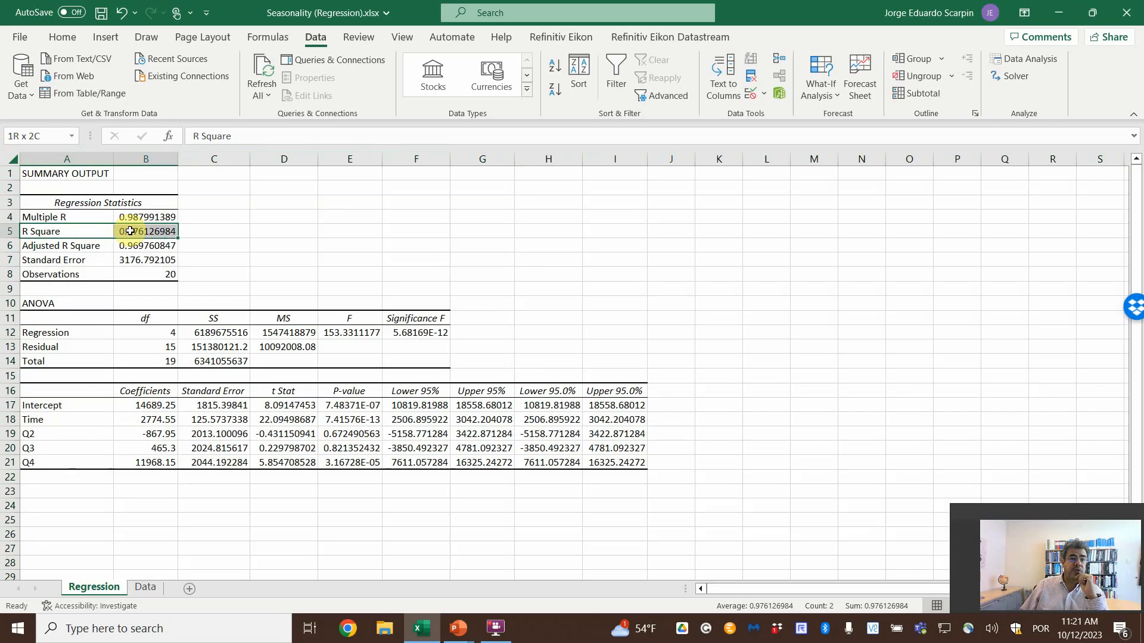
left_click(66, 244)
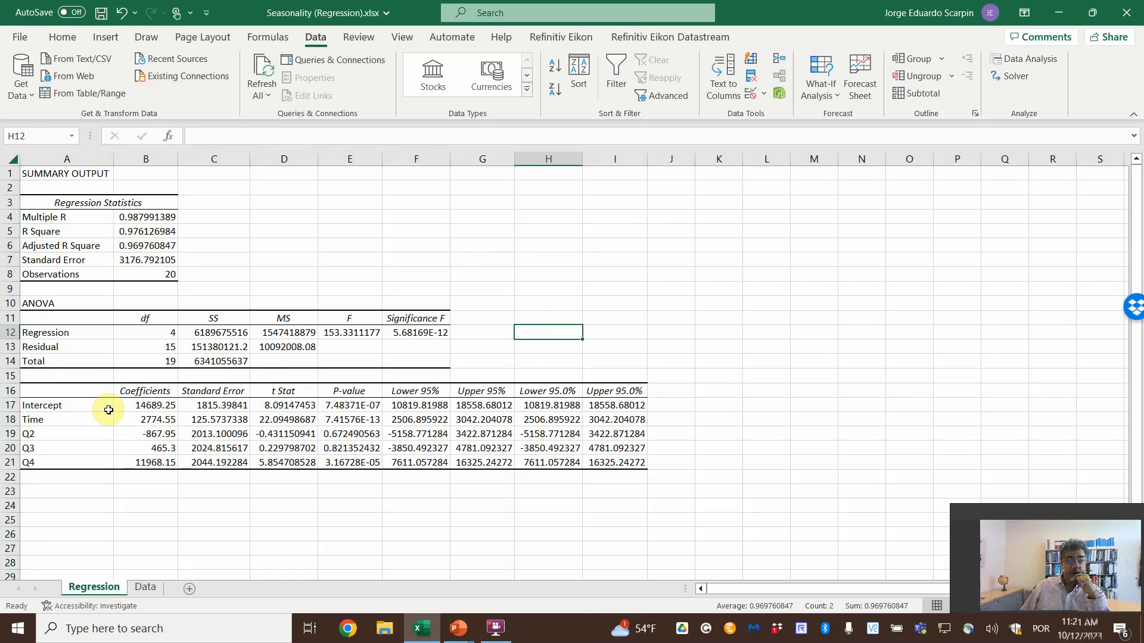
left_click(32, 420)
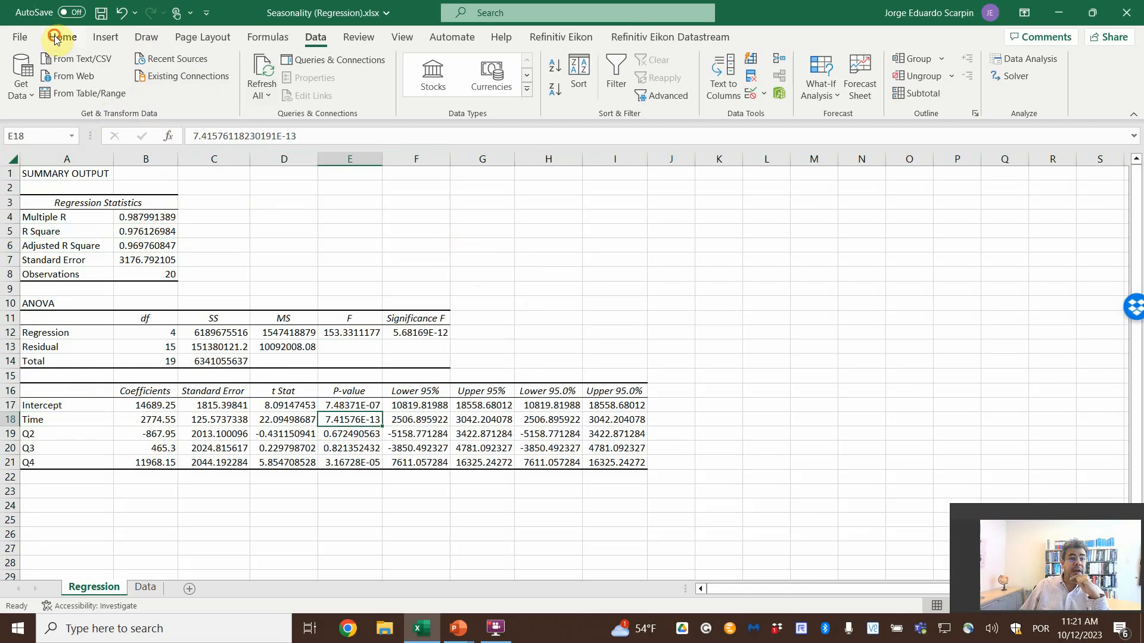
Step: Apply yellow fill to the significant Time and Q4 p-values (7.42E-13, 3.17E-05) in column E
left_click(62, 37)
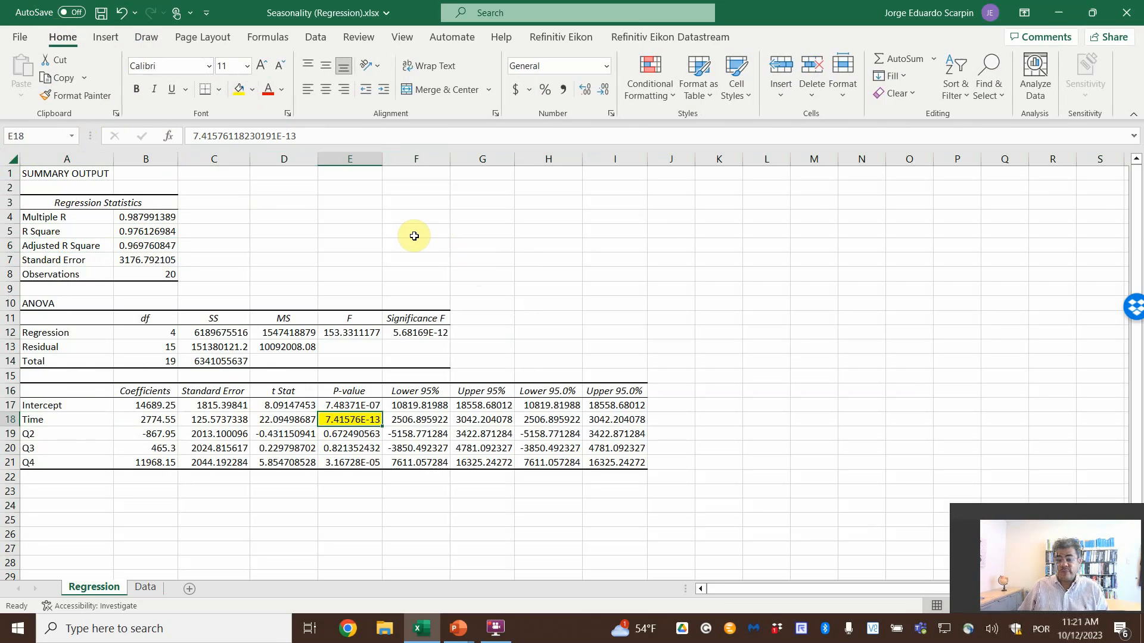
mouse_move(327, 448)
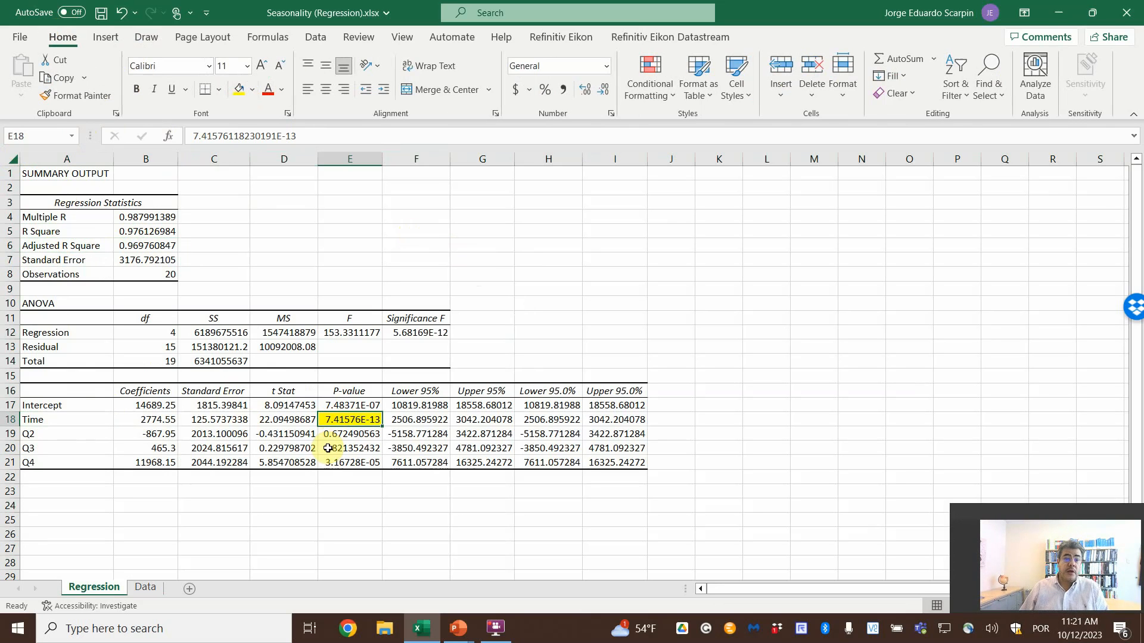
left_click(348, 433)
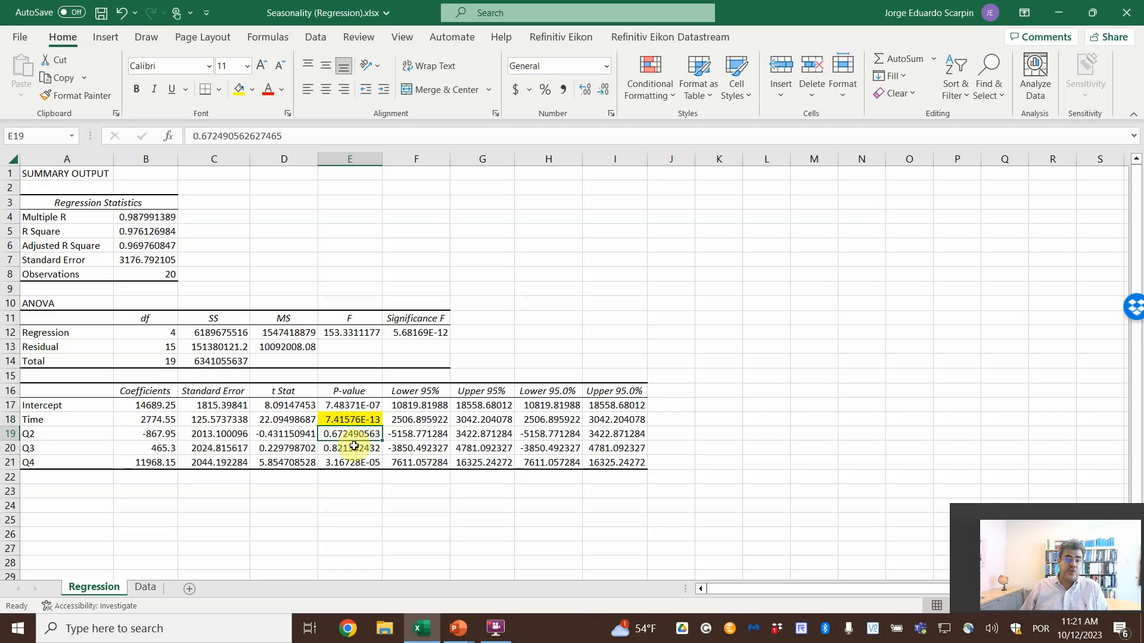
left_click(348, 448)
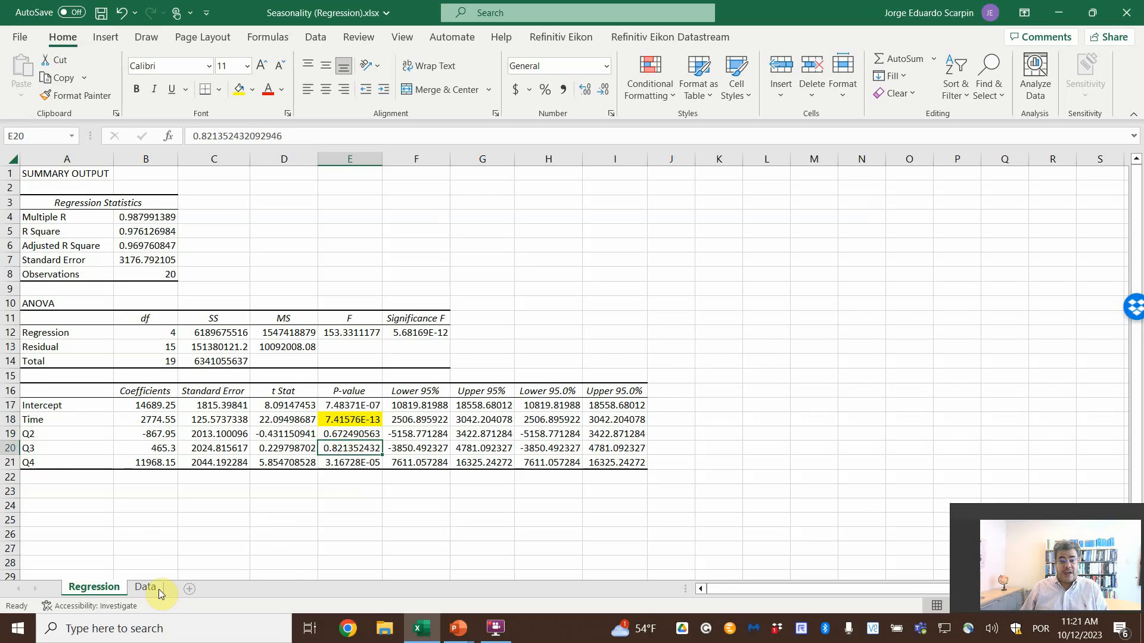
left_click(144, 587)
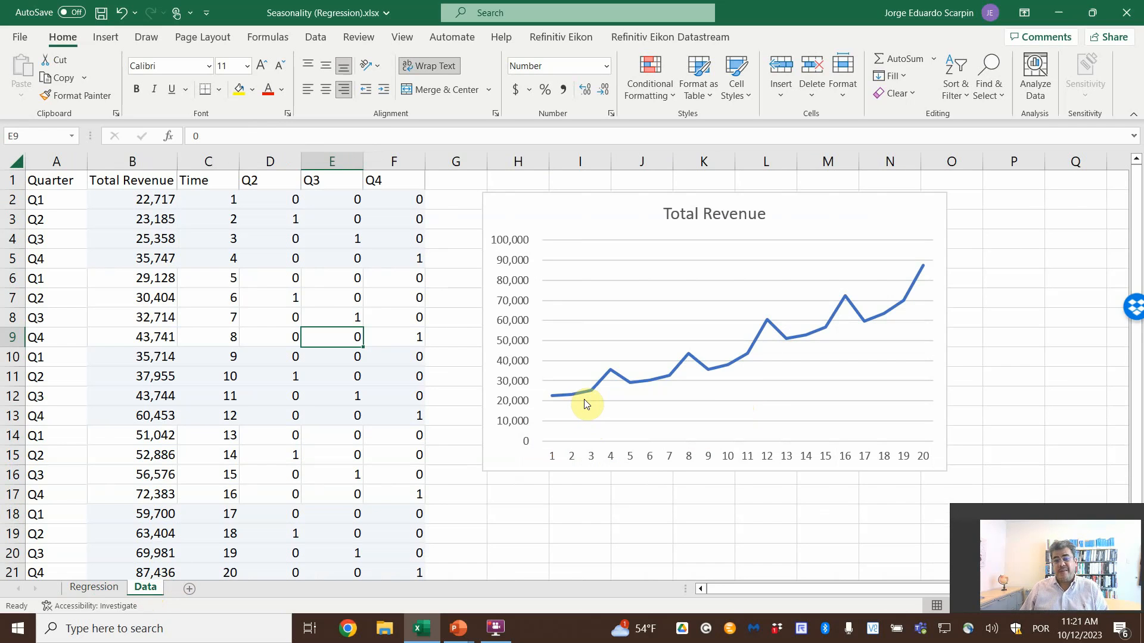
mouse_move(729, 368)
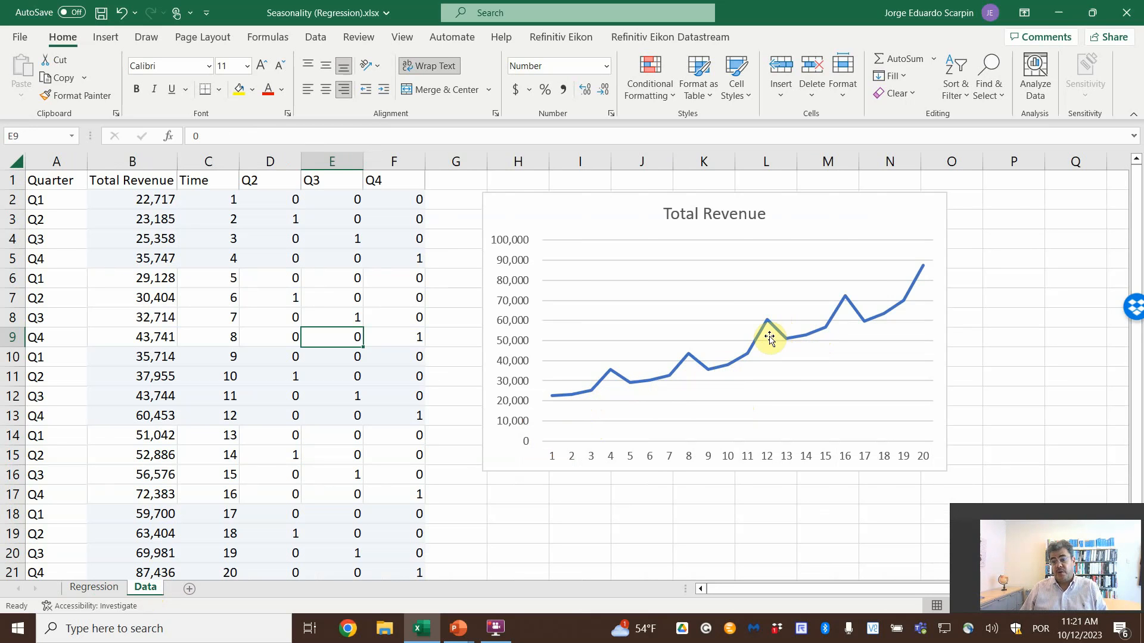
left_click(93, 588)
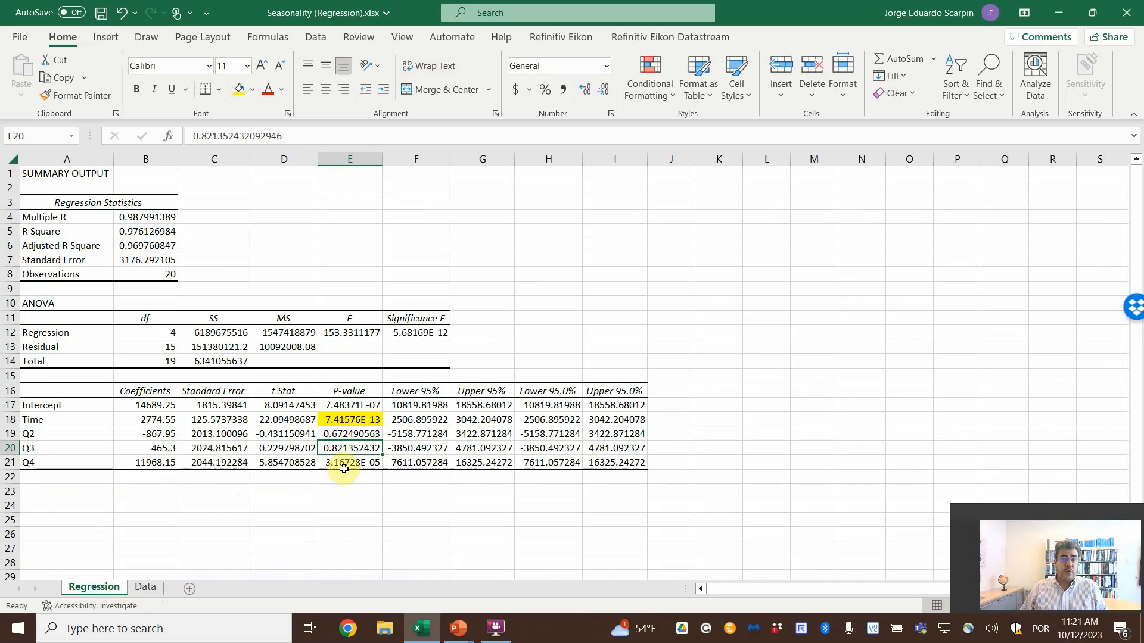
left_click(350, 461)
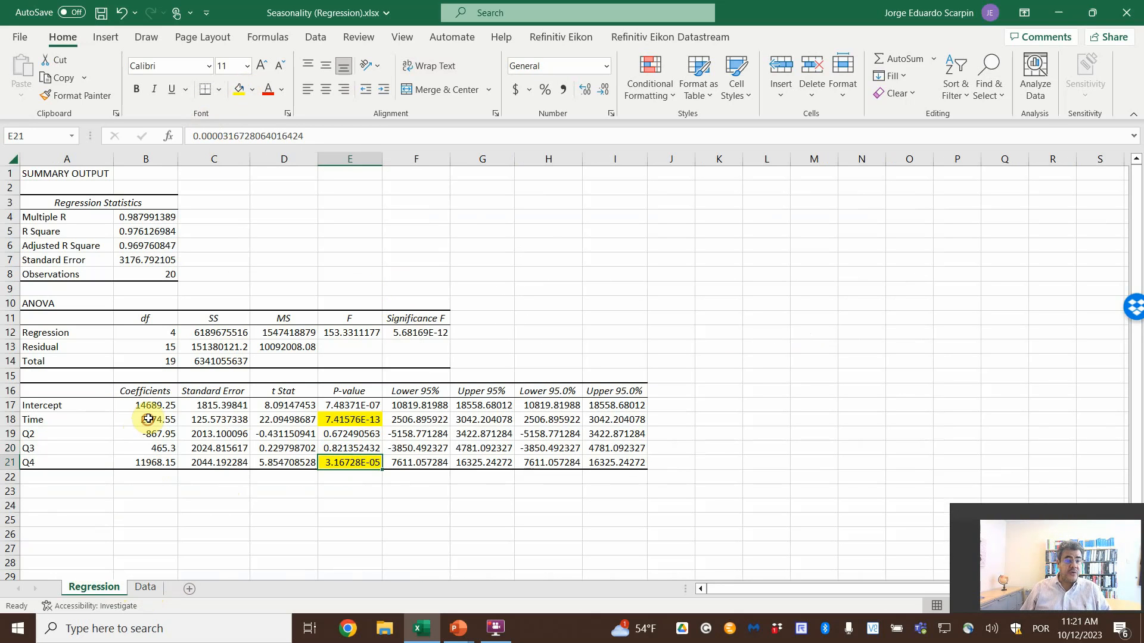
Step: Fill the Time and Q4 labels and coefficients (2,774.55 and 11,968.15) yellow as well
left_click(145, 420)
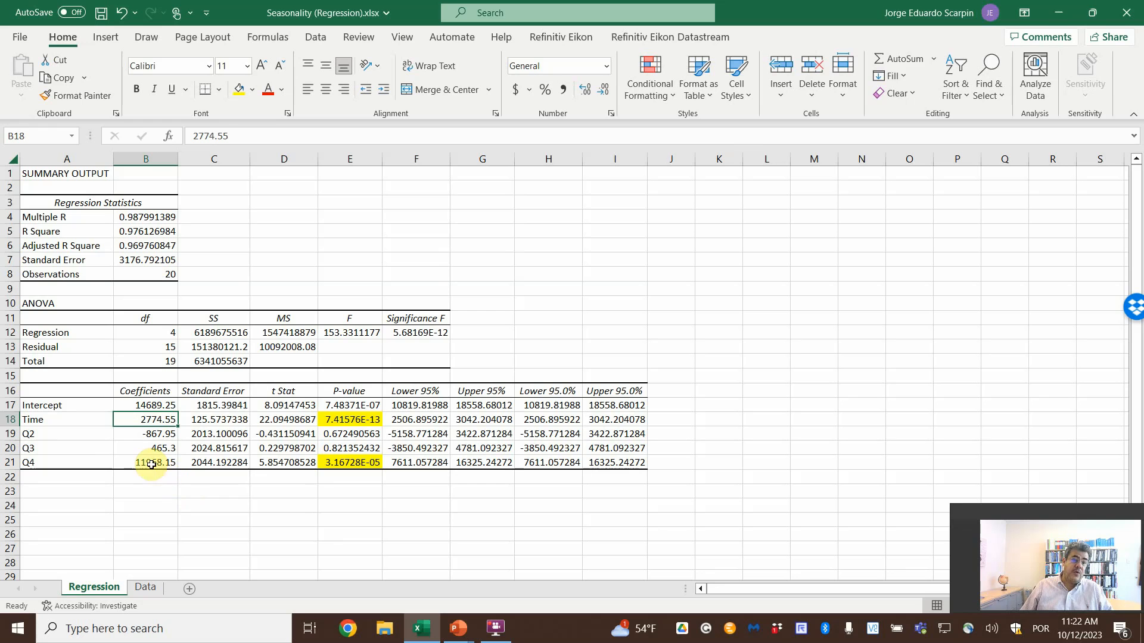
left_click(146, 462)
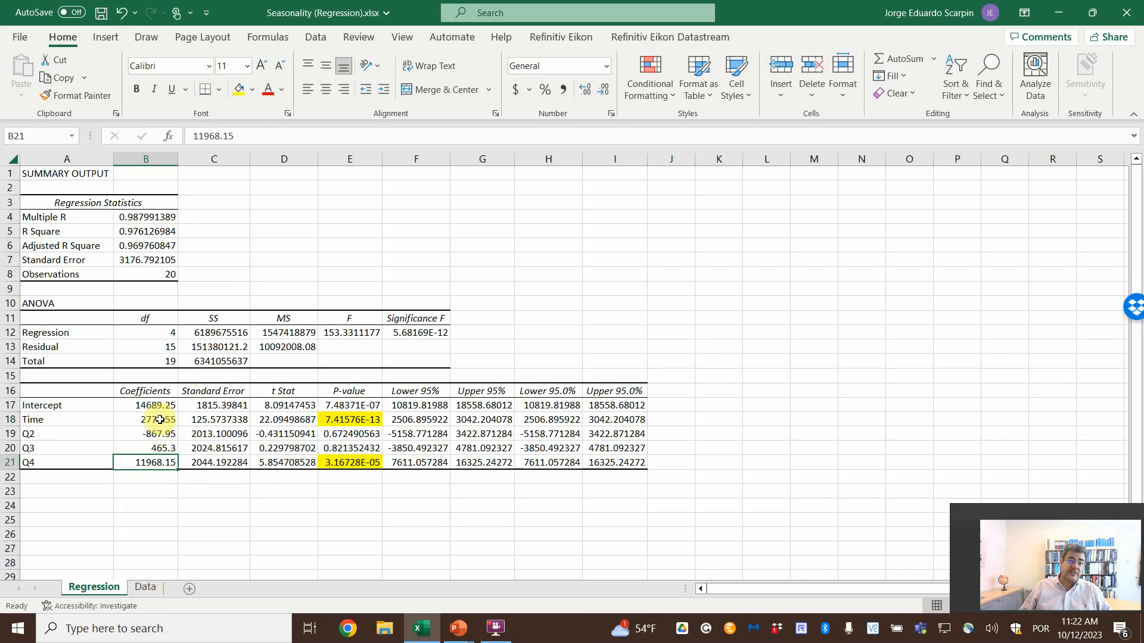
left_click(146, 420)
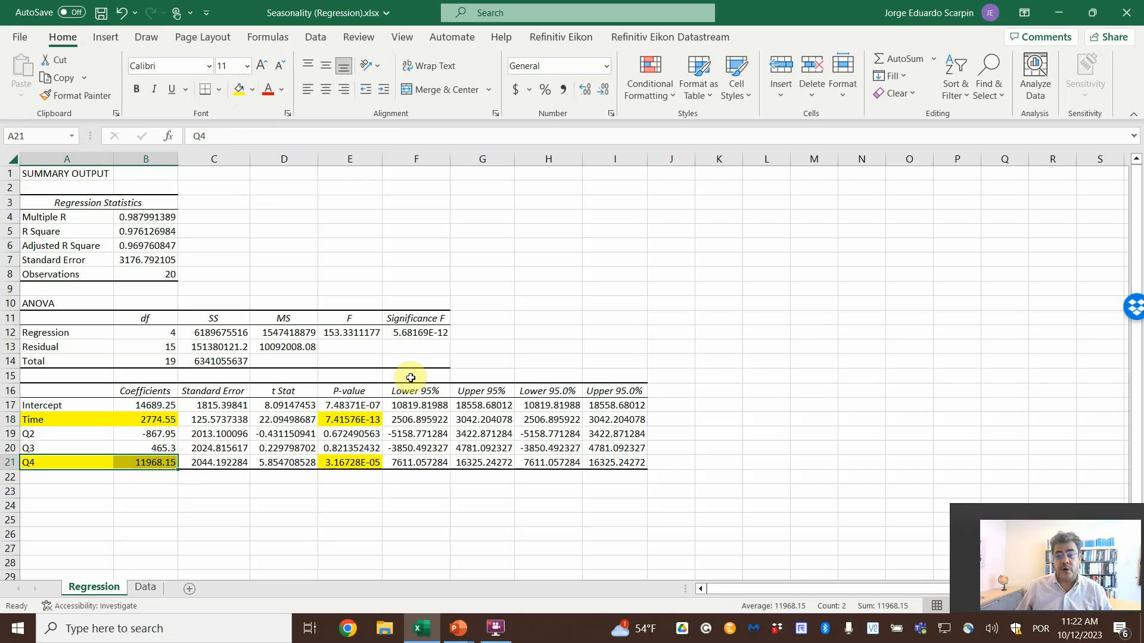
mouse_move(429, 526)
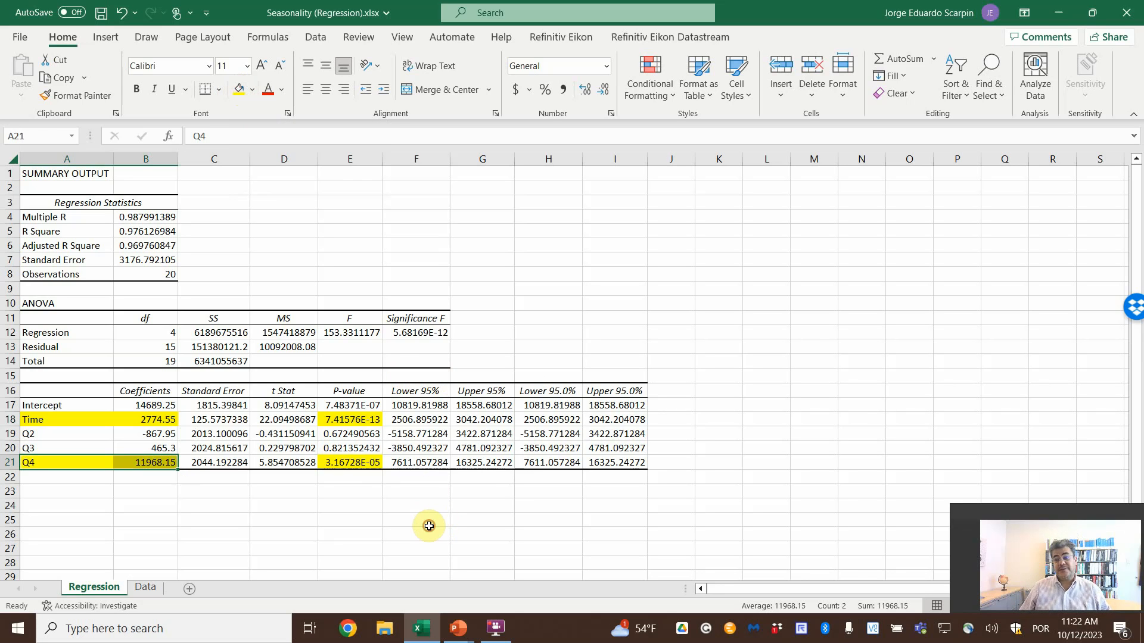
left_click(416, 520)
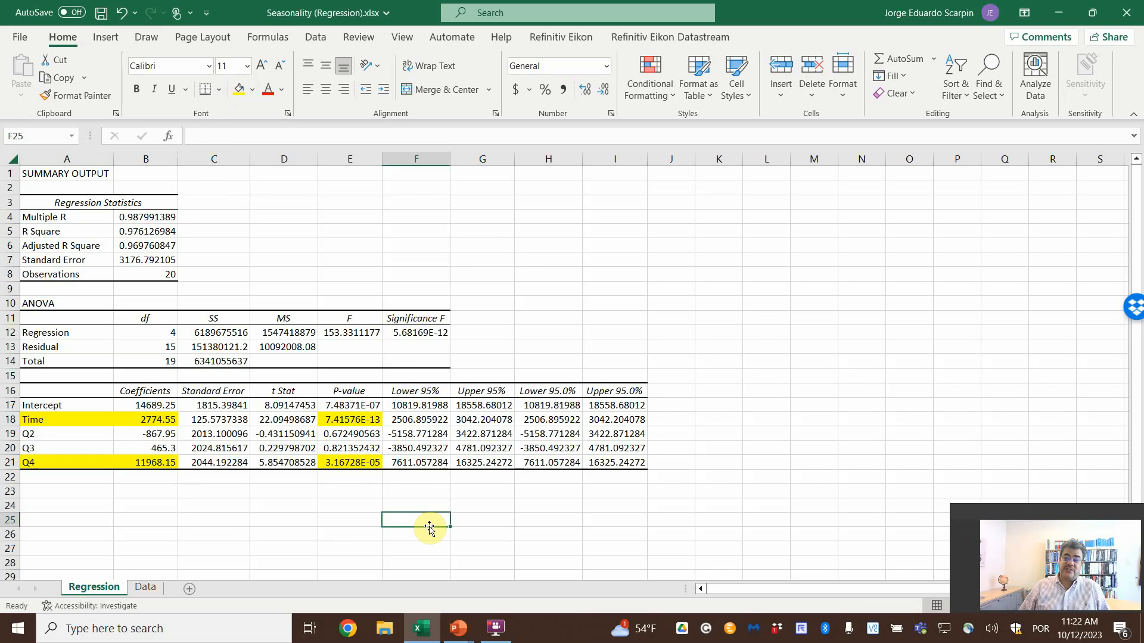
Step: Switch back to the Data sheet showing the revenue table and chart
left_click(146, 587)
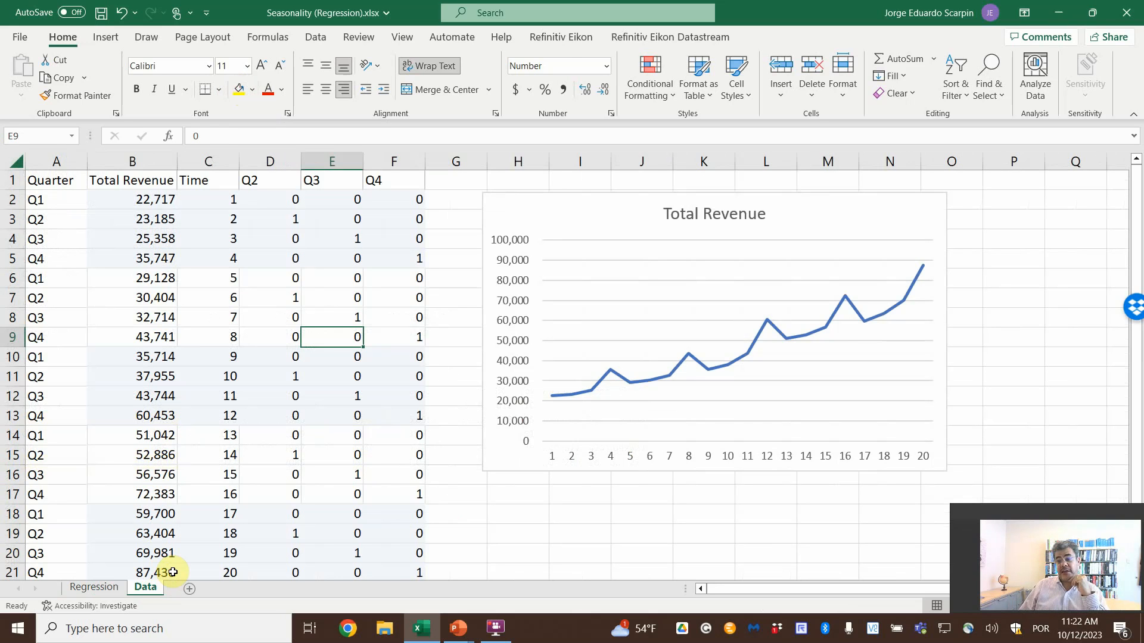
mouse_move(414, 604)
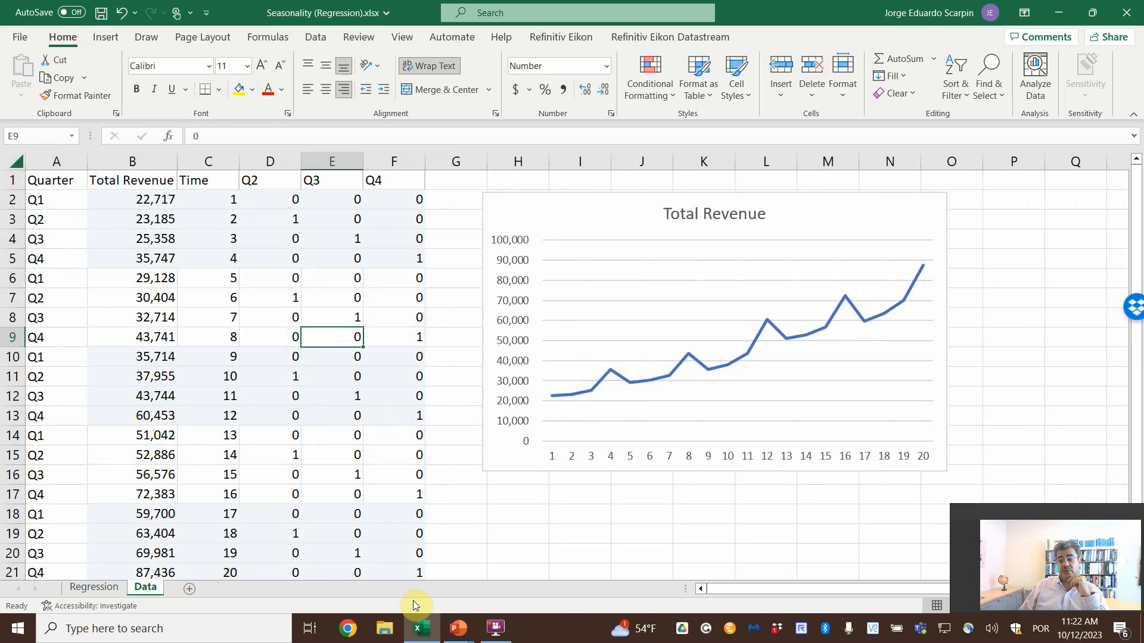